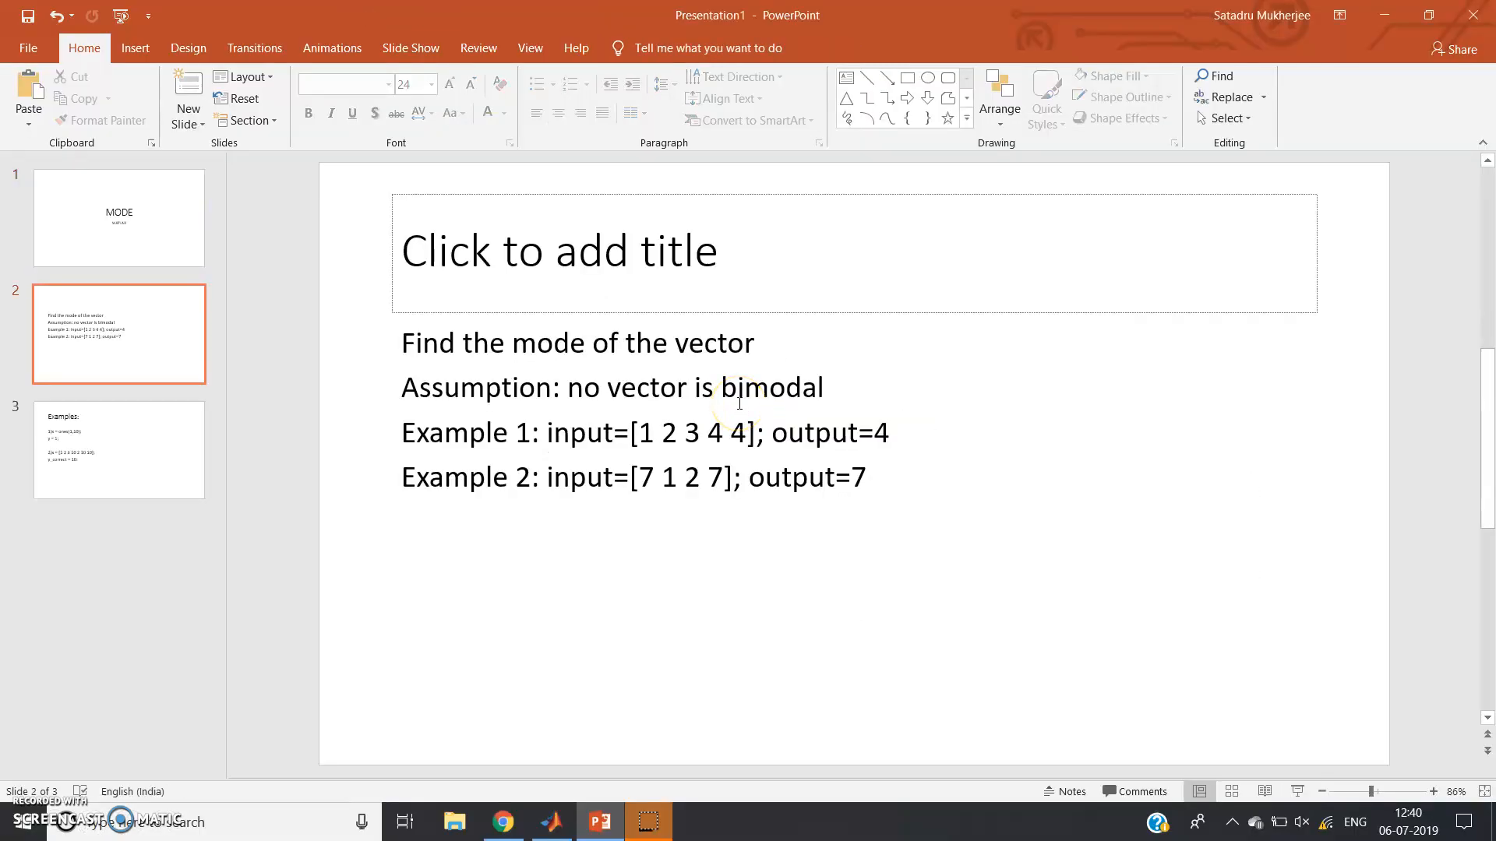
Step: Highlight the no-bimodal assumption on slide 2, then switch to MATLAB
triple_click(577, 432)
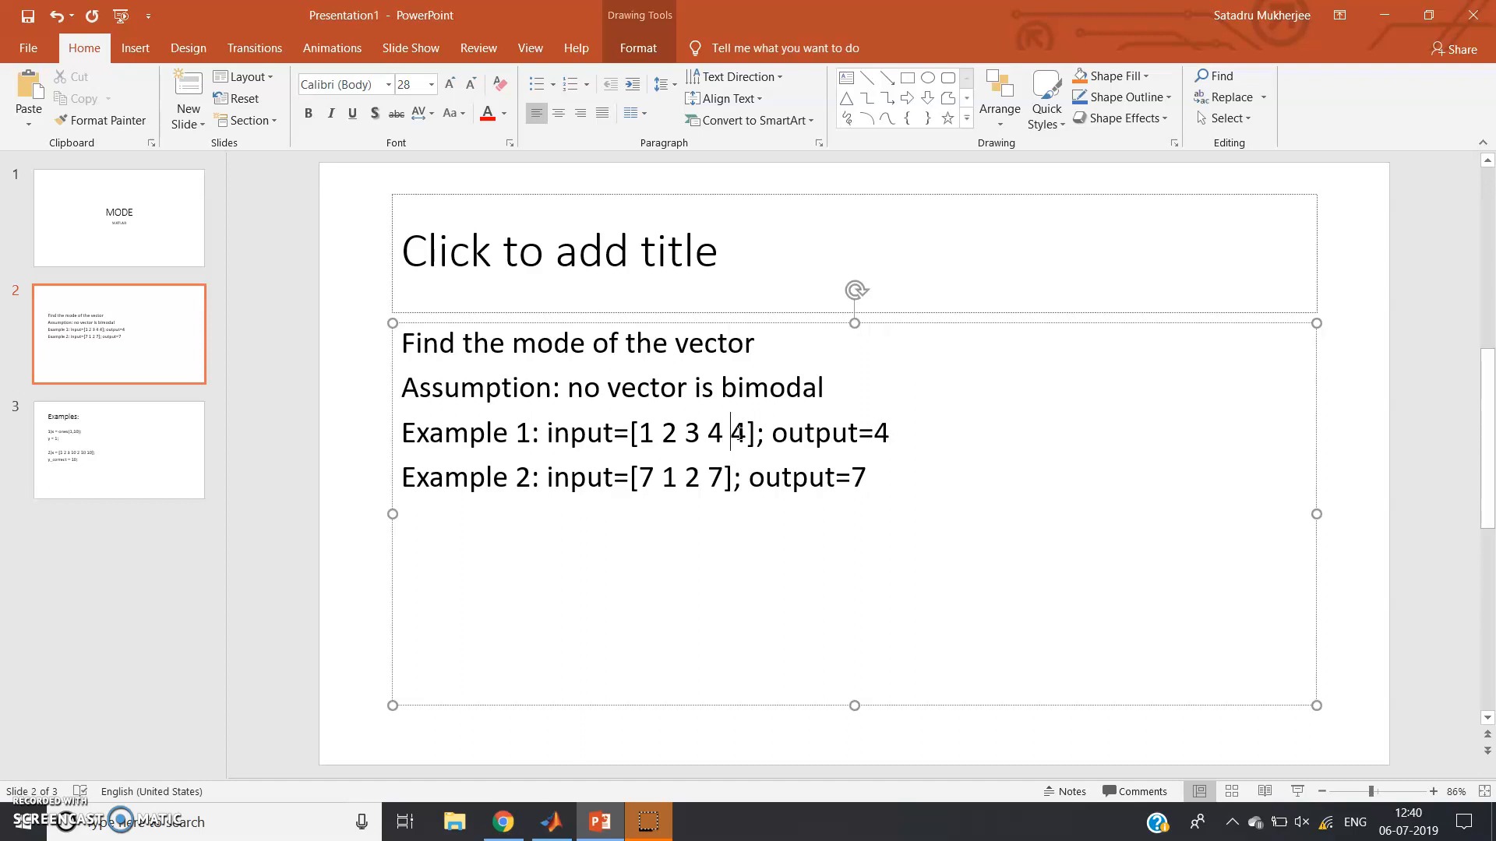
click(551, 821)
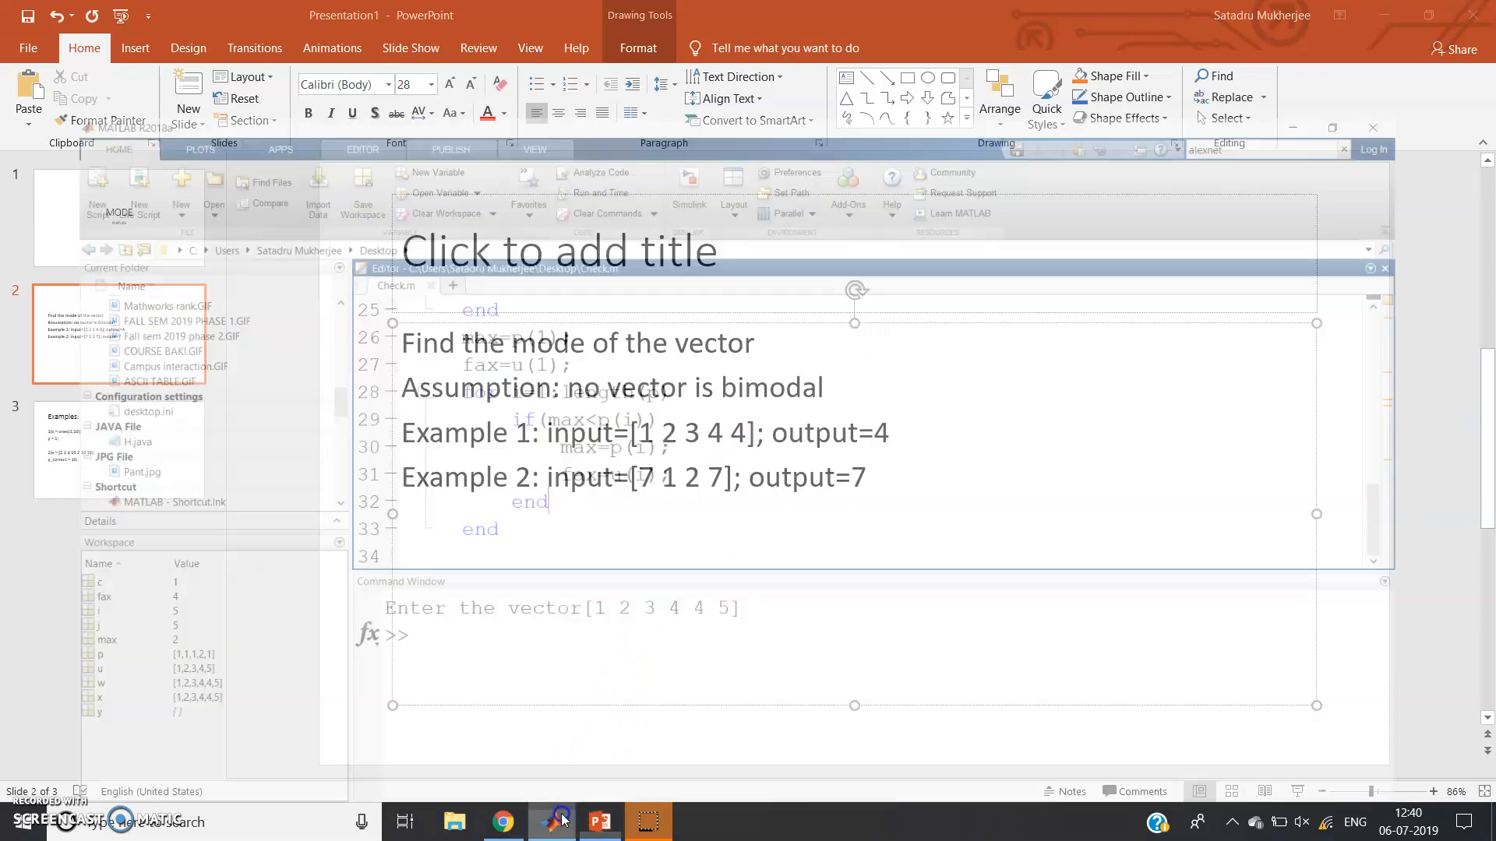
click(551, 820)
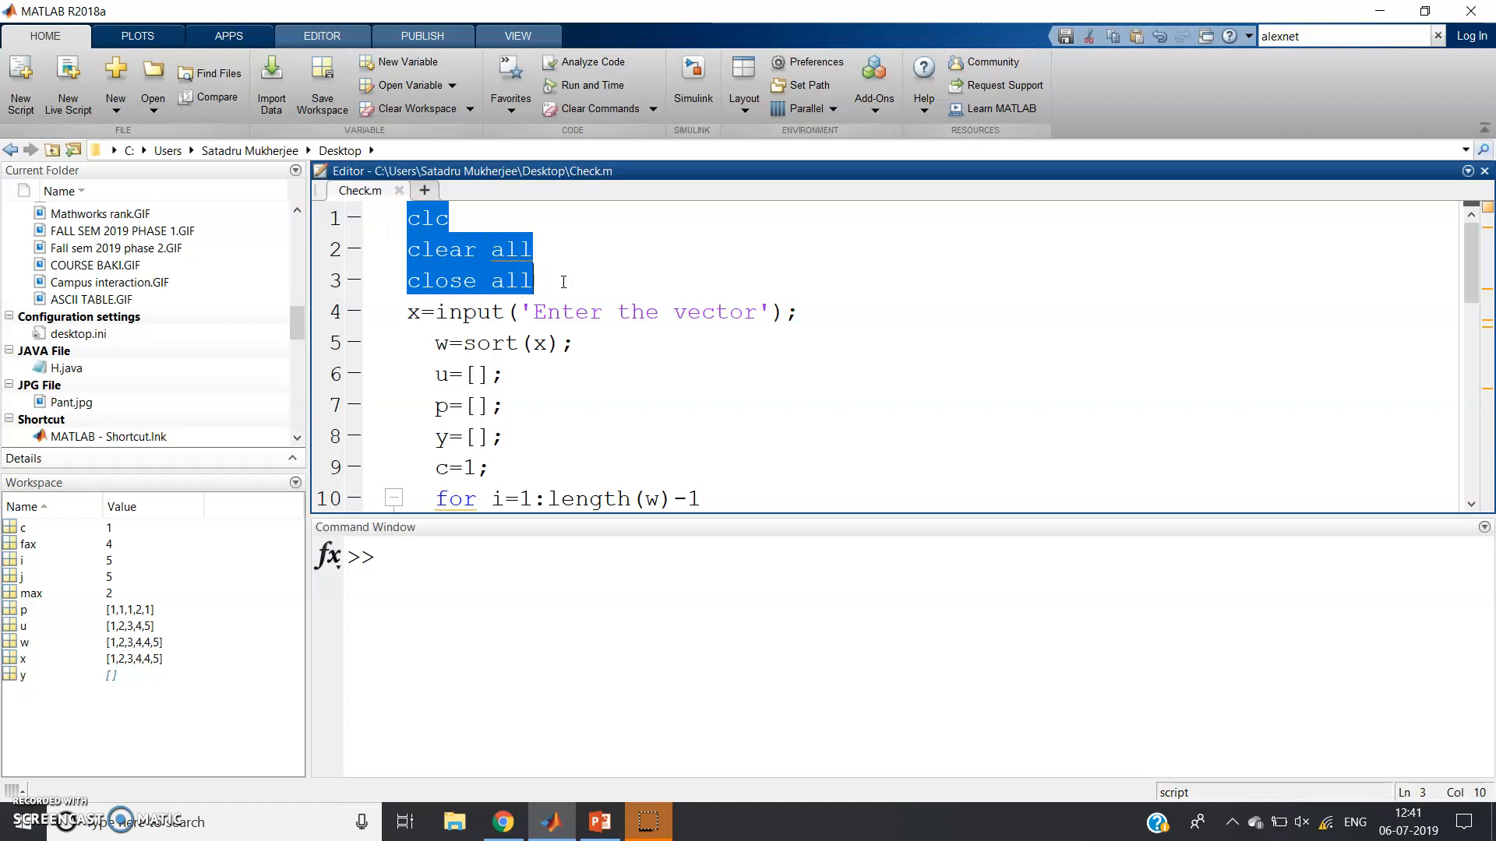
click(537, 281)
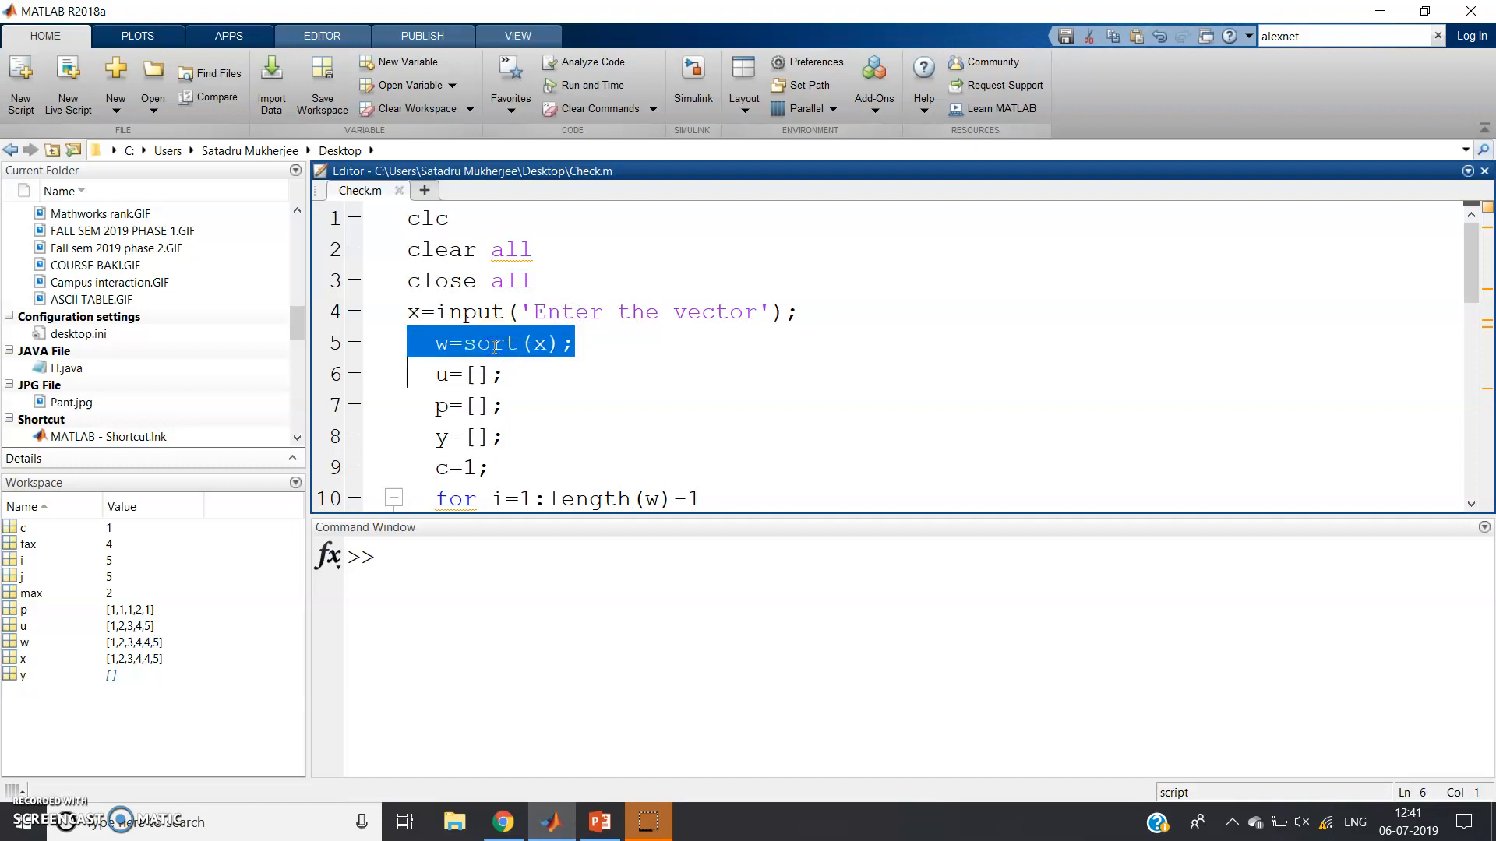
click(489, 343)
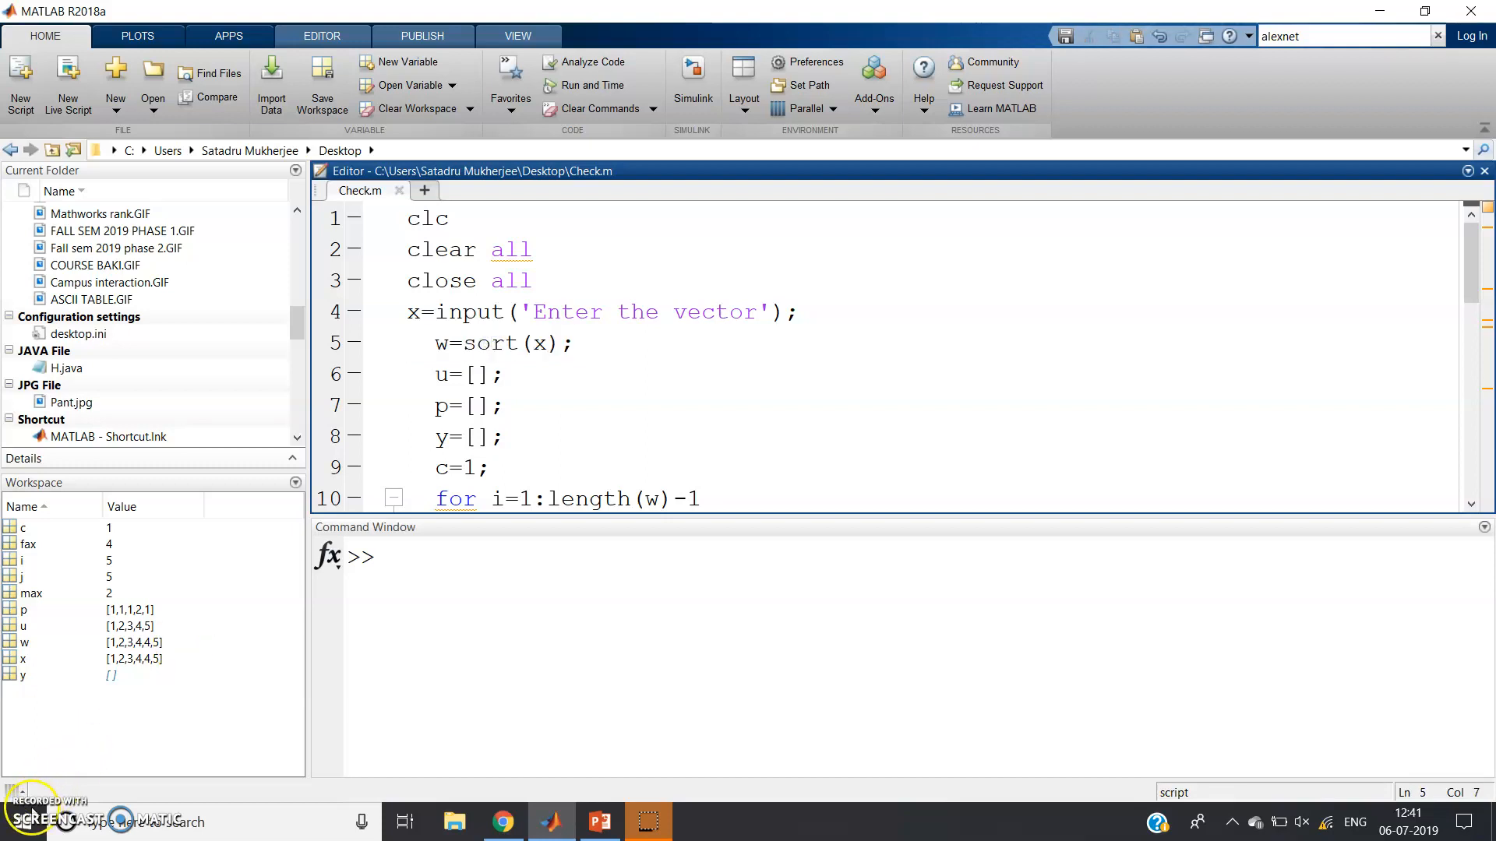
double_click(438, 374)
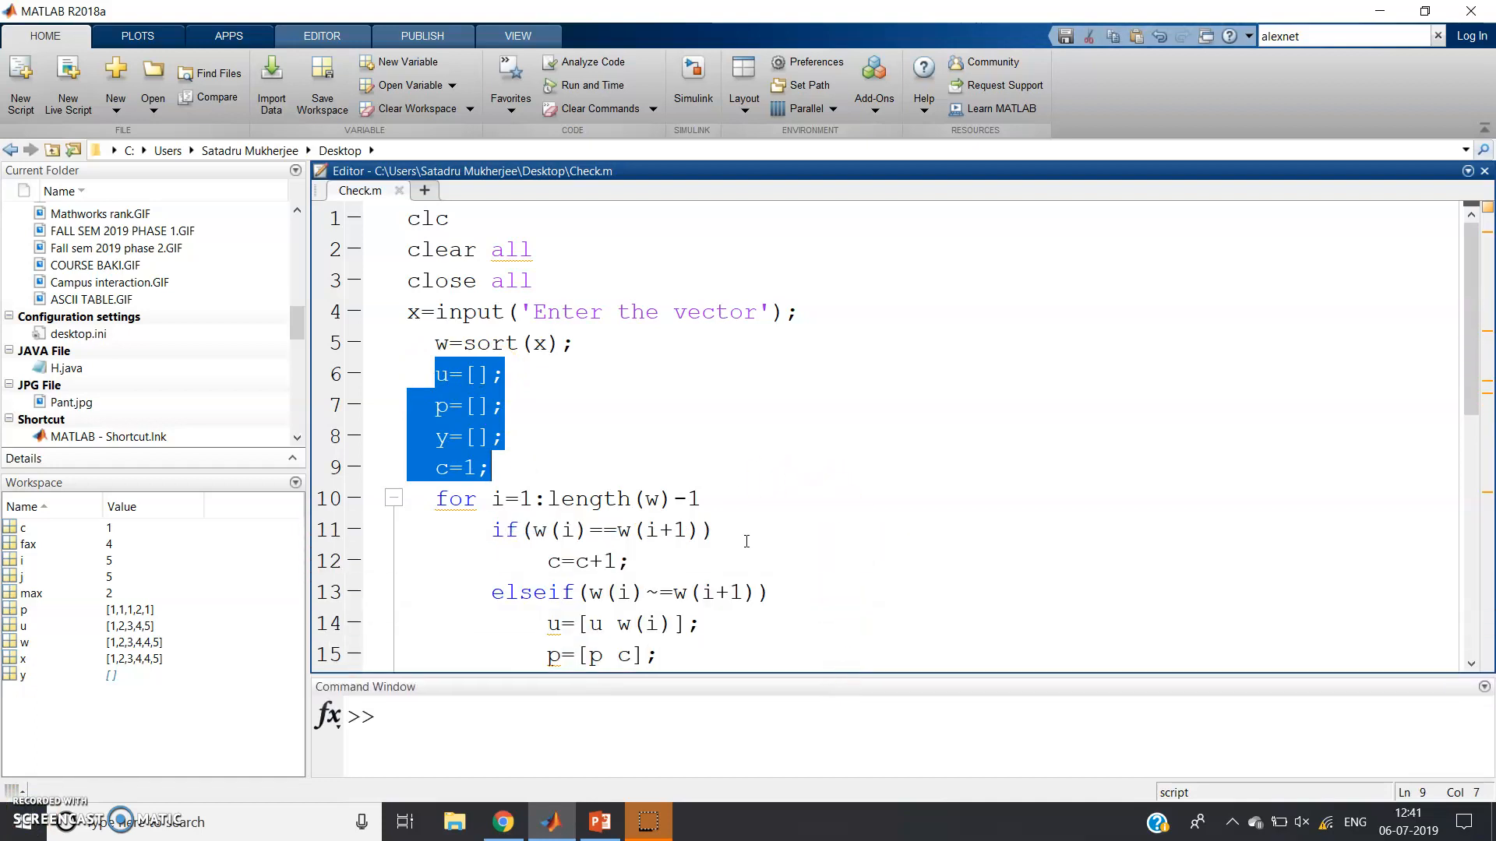
click(506, 404)
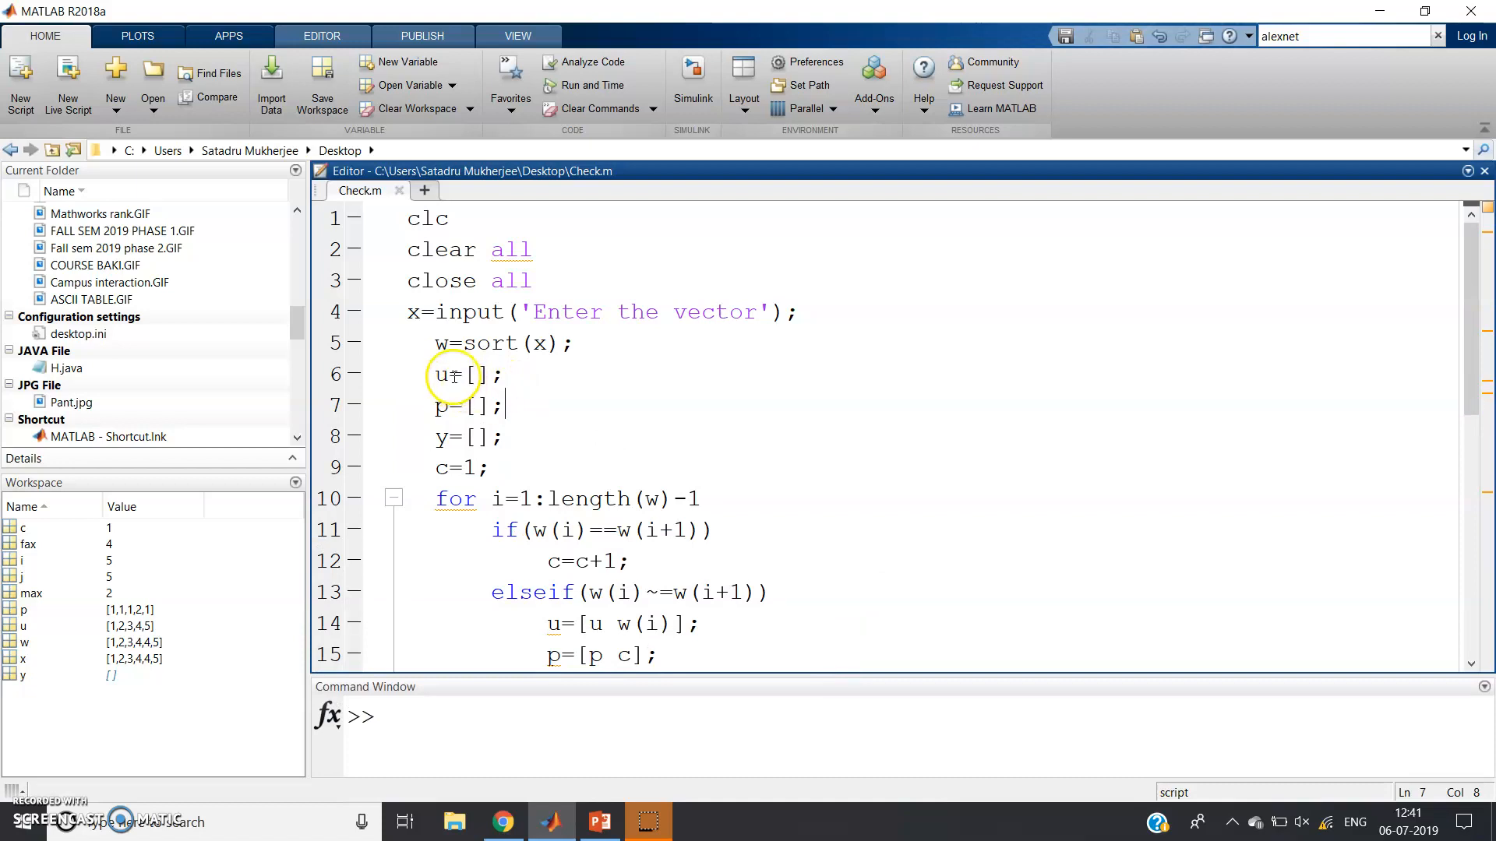
double_click(474, 405)
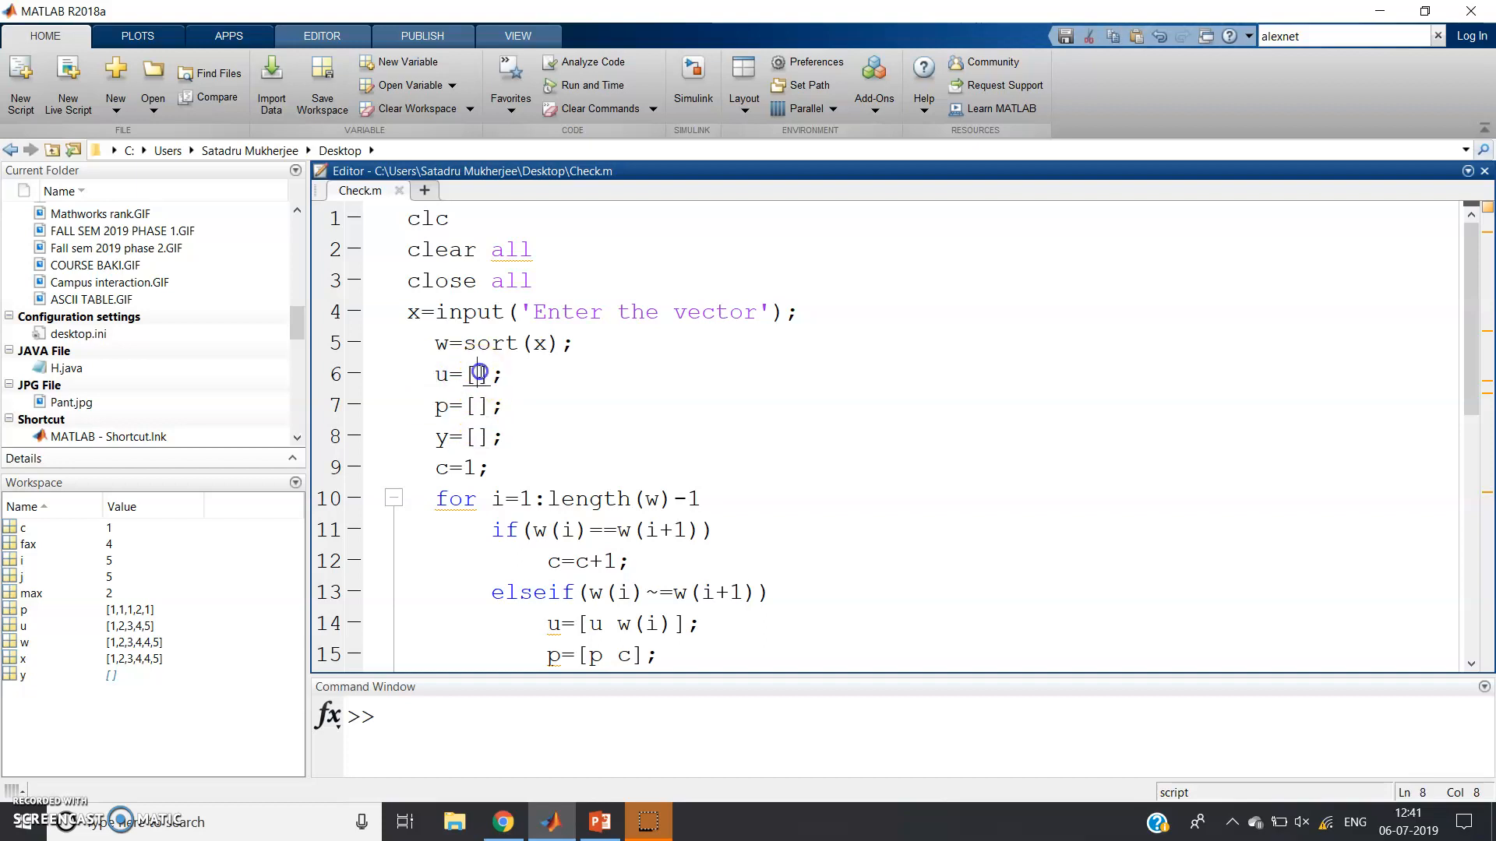
double_click(477, 405)
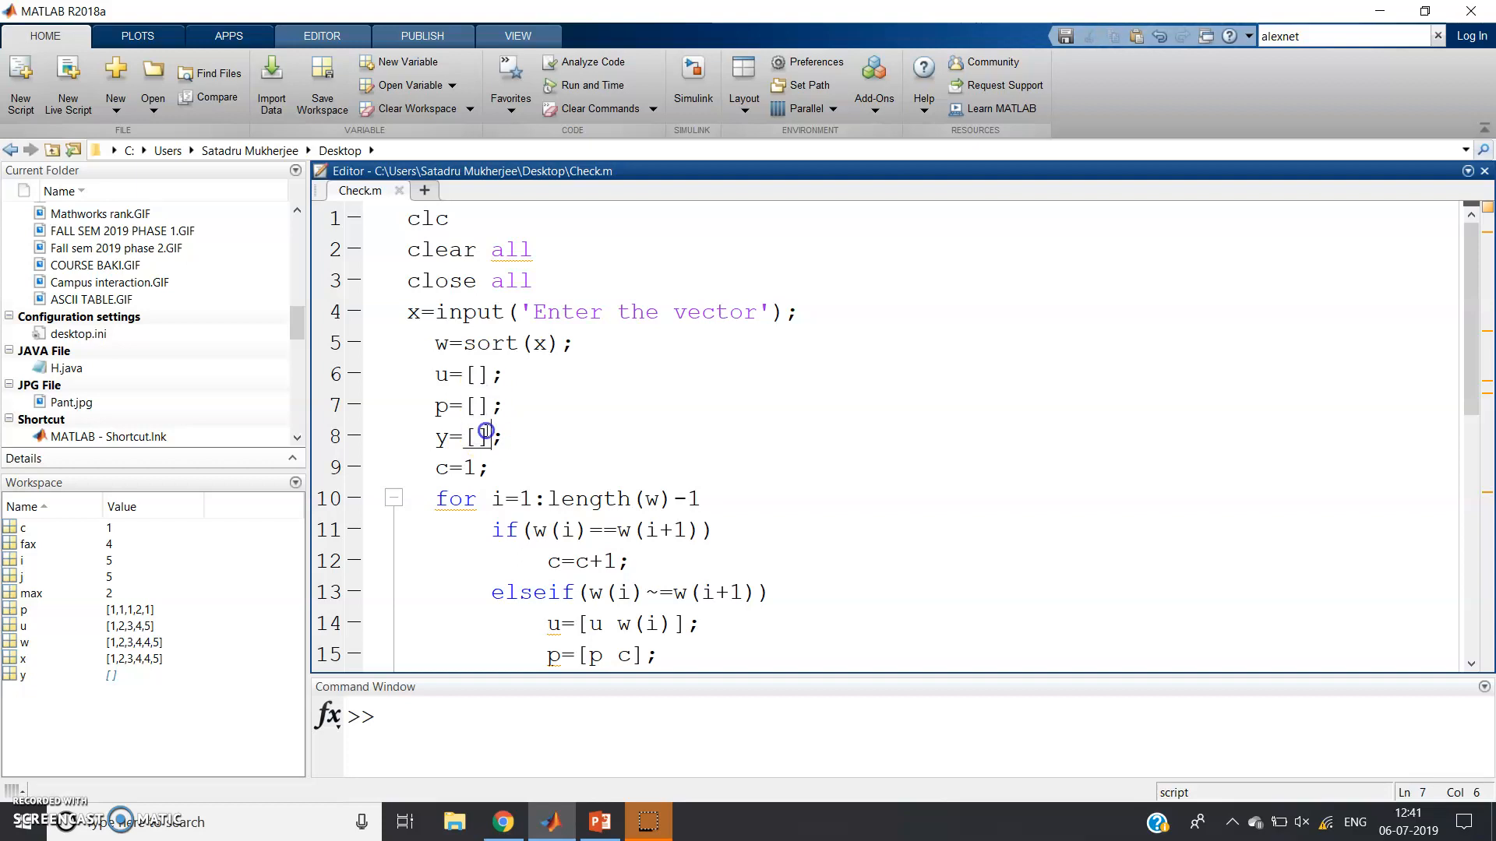
mouse_move(542, 442)
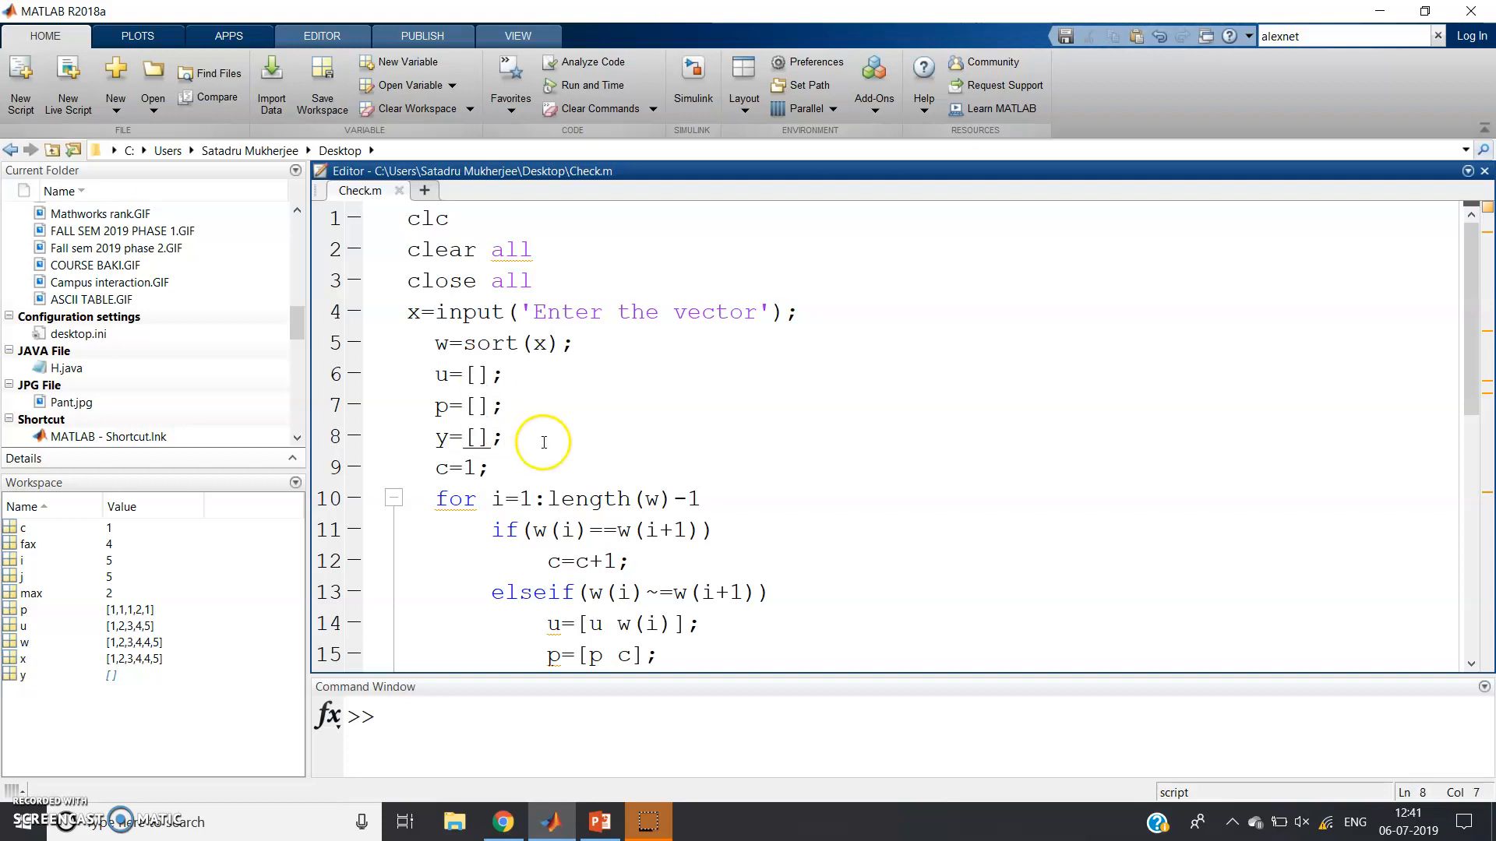
Step: Delete the unused 'y=[];' line 8 from Check.m
scroll(down, 3)
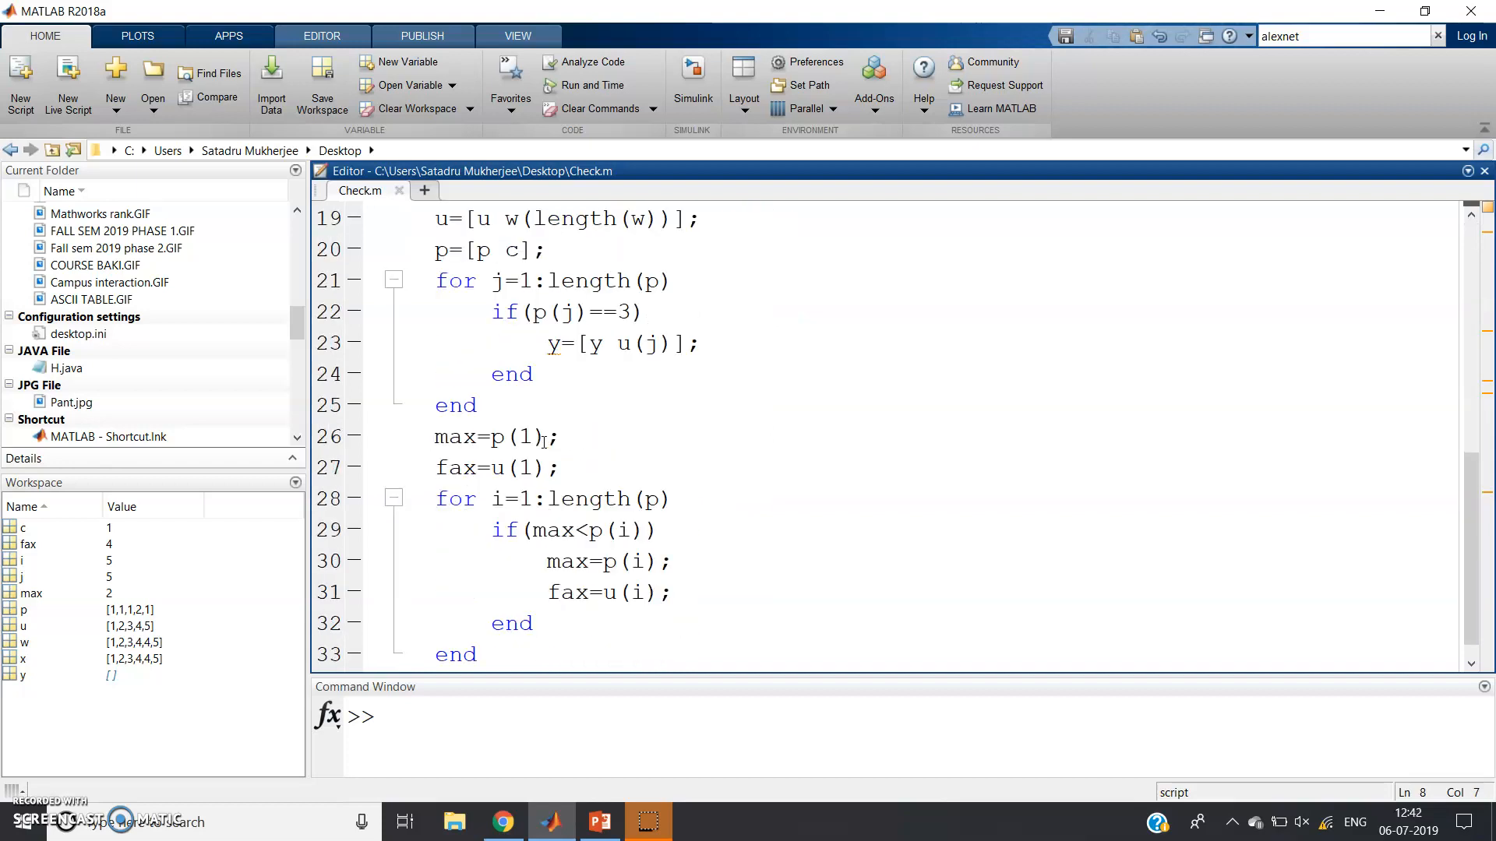
click(535, 374)
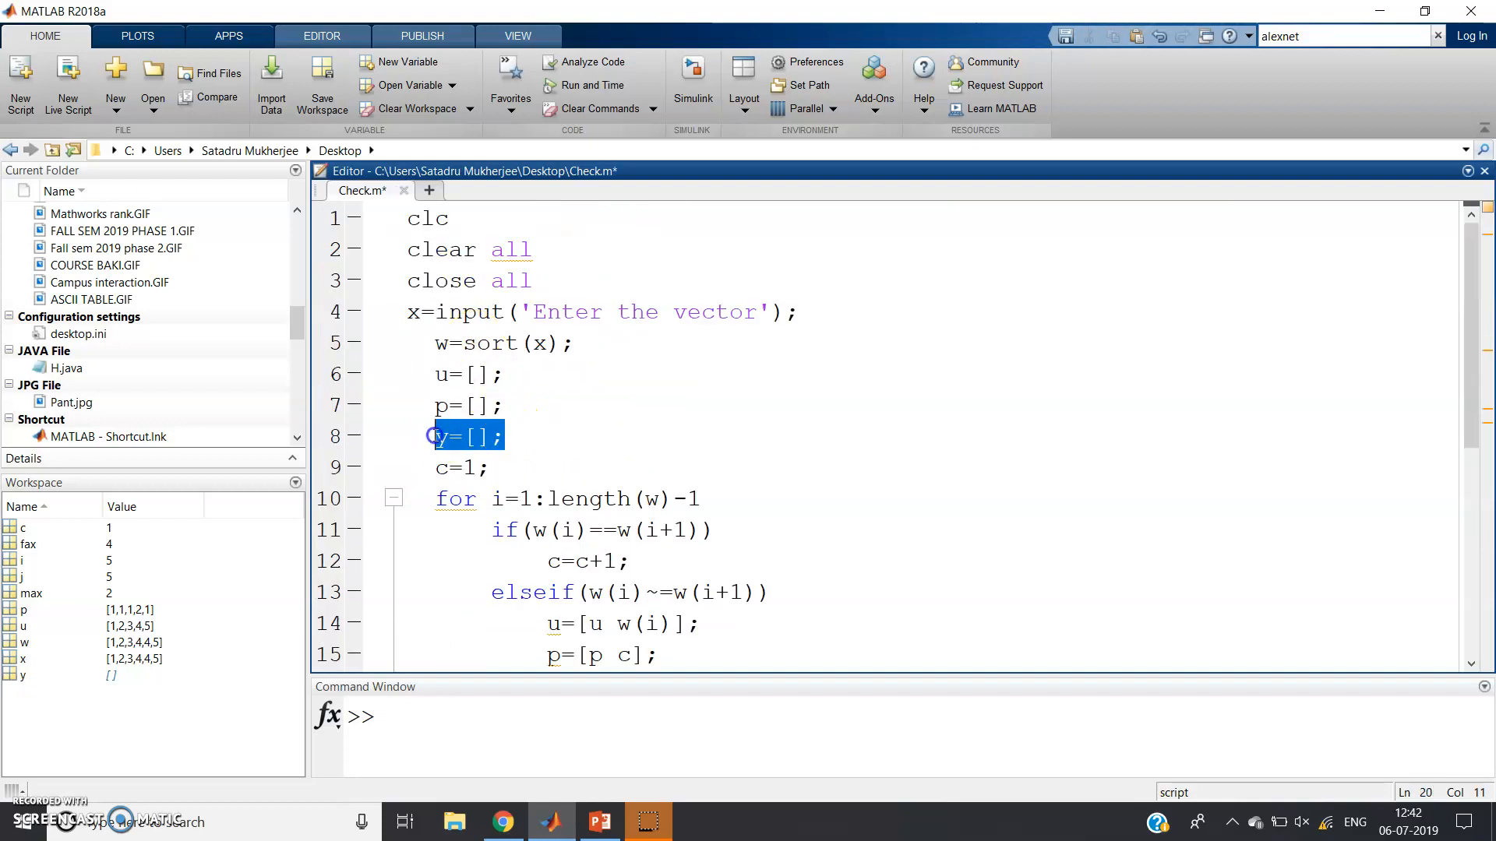
key(Delete)
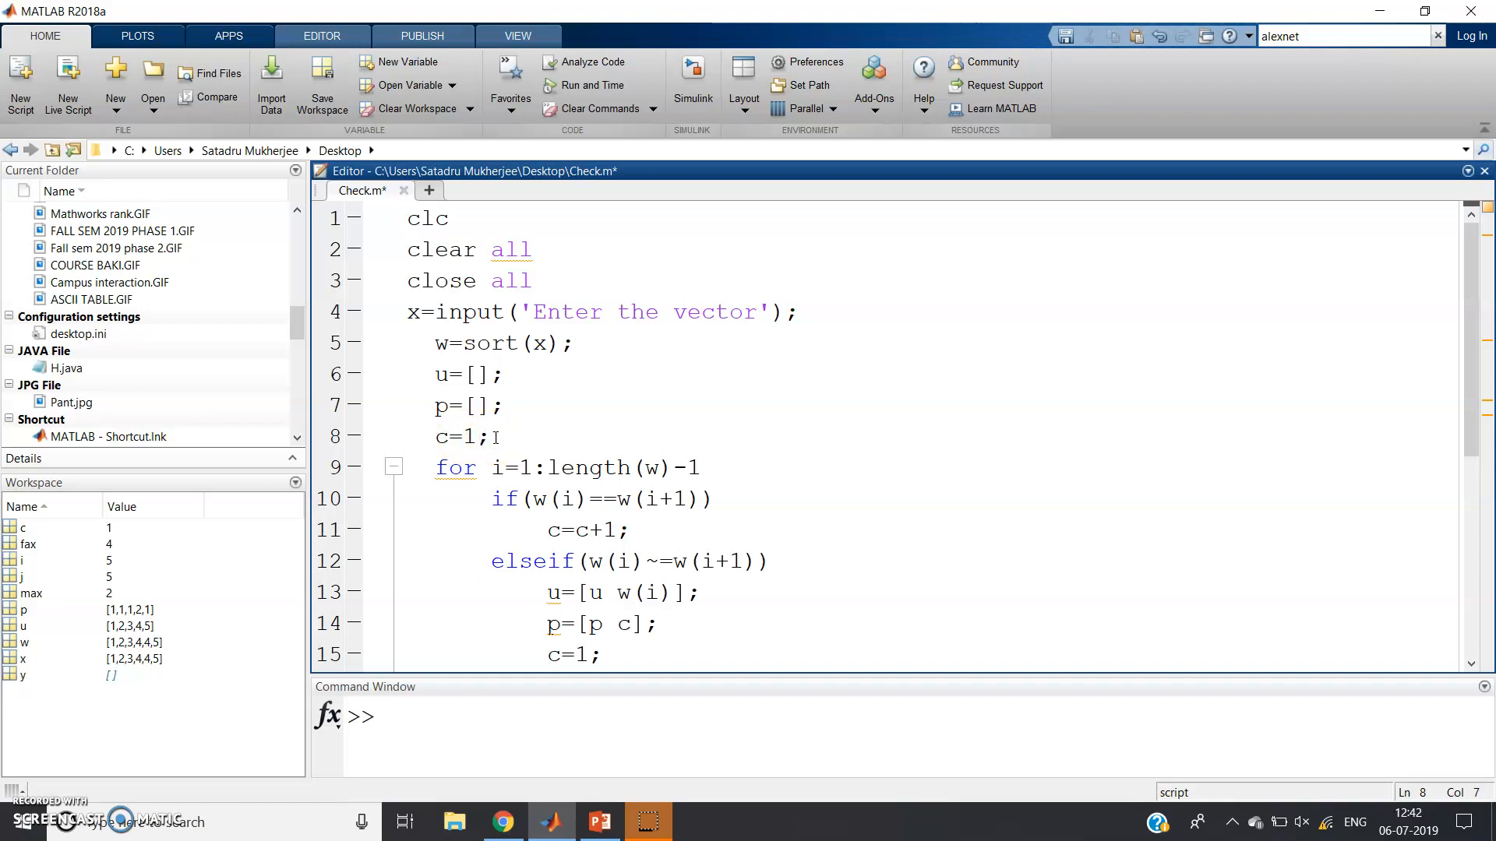
Step: Review the loop code, highlighting uses of w, the length call, counter c and max
click(493, 498)
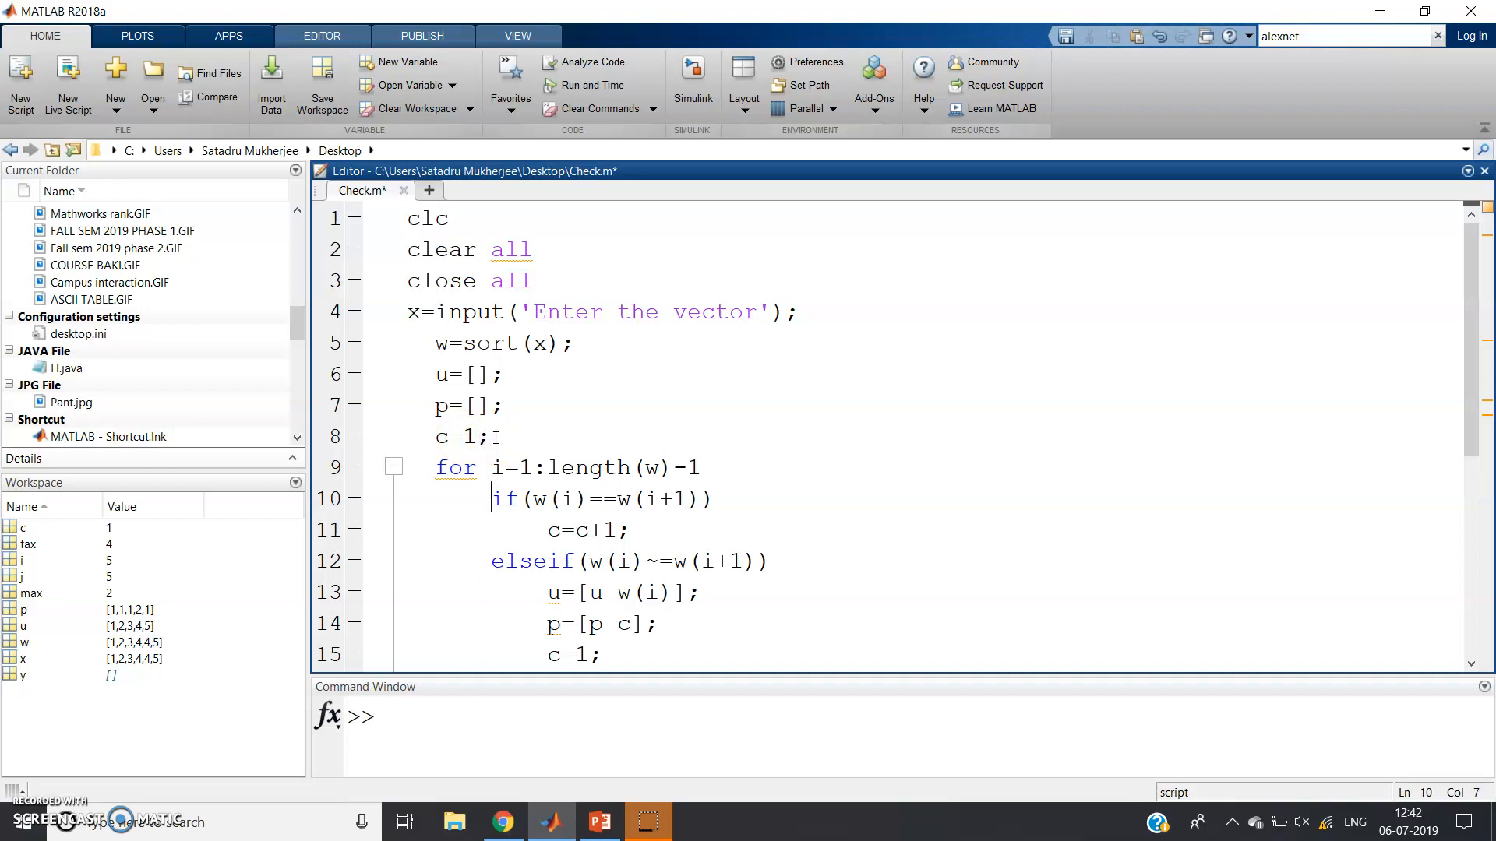
scroll(down, 3)
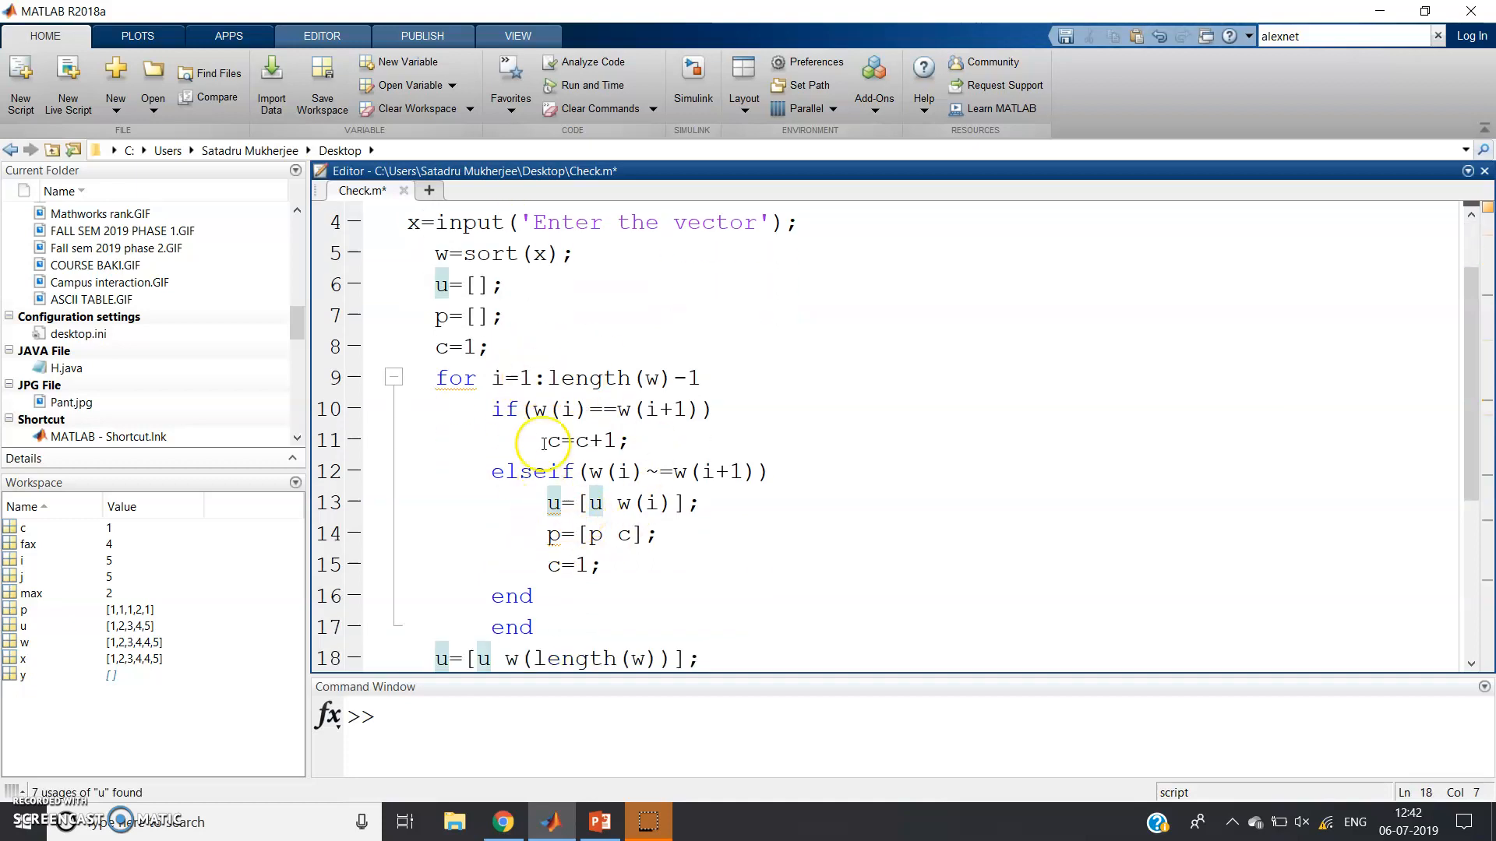
mouse_move(582, 504)
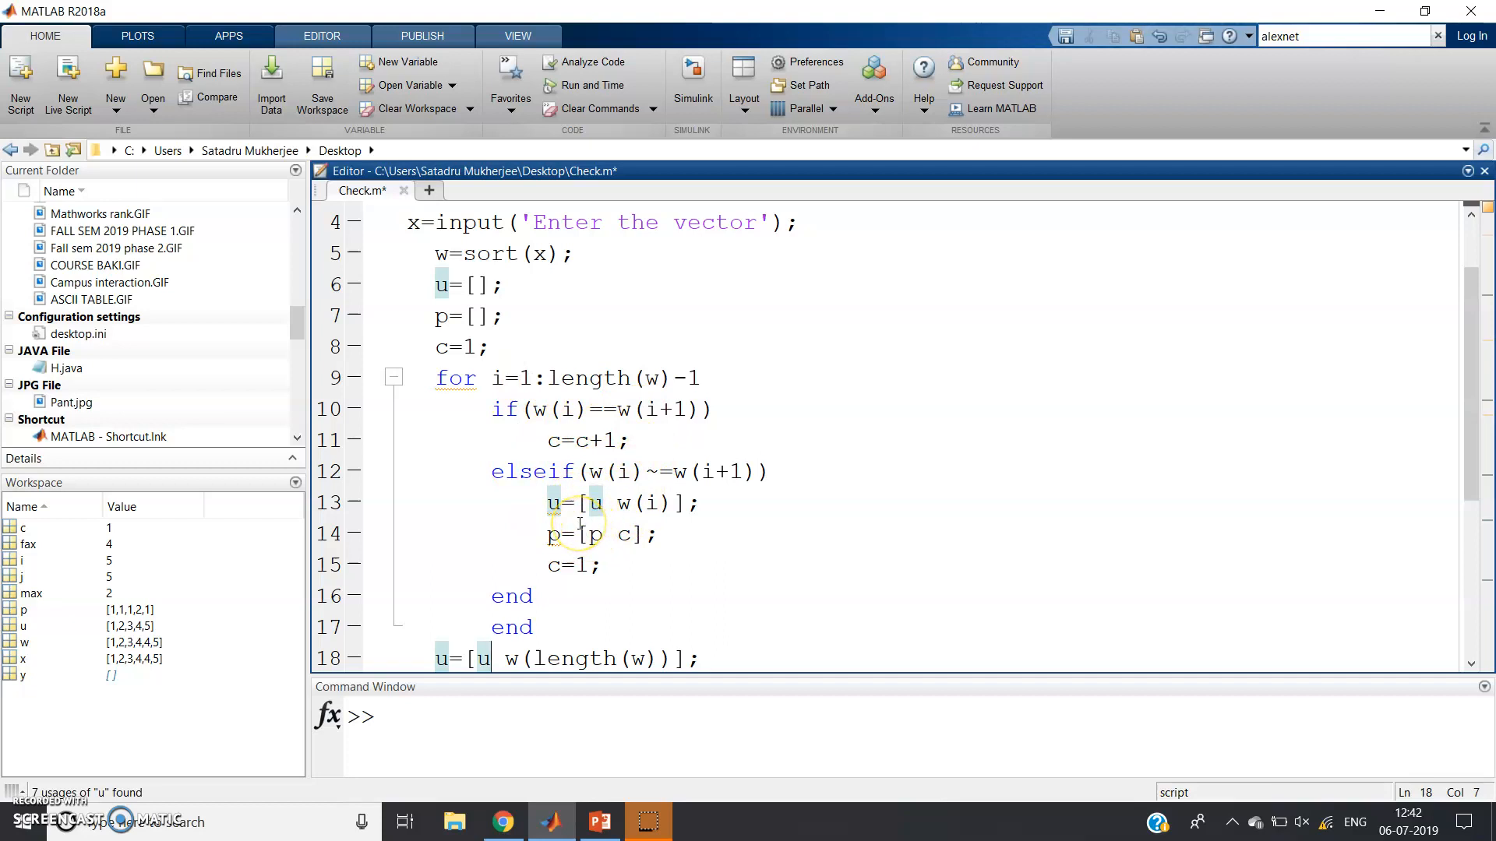
scroll(down, 3)
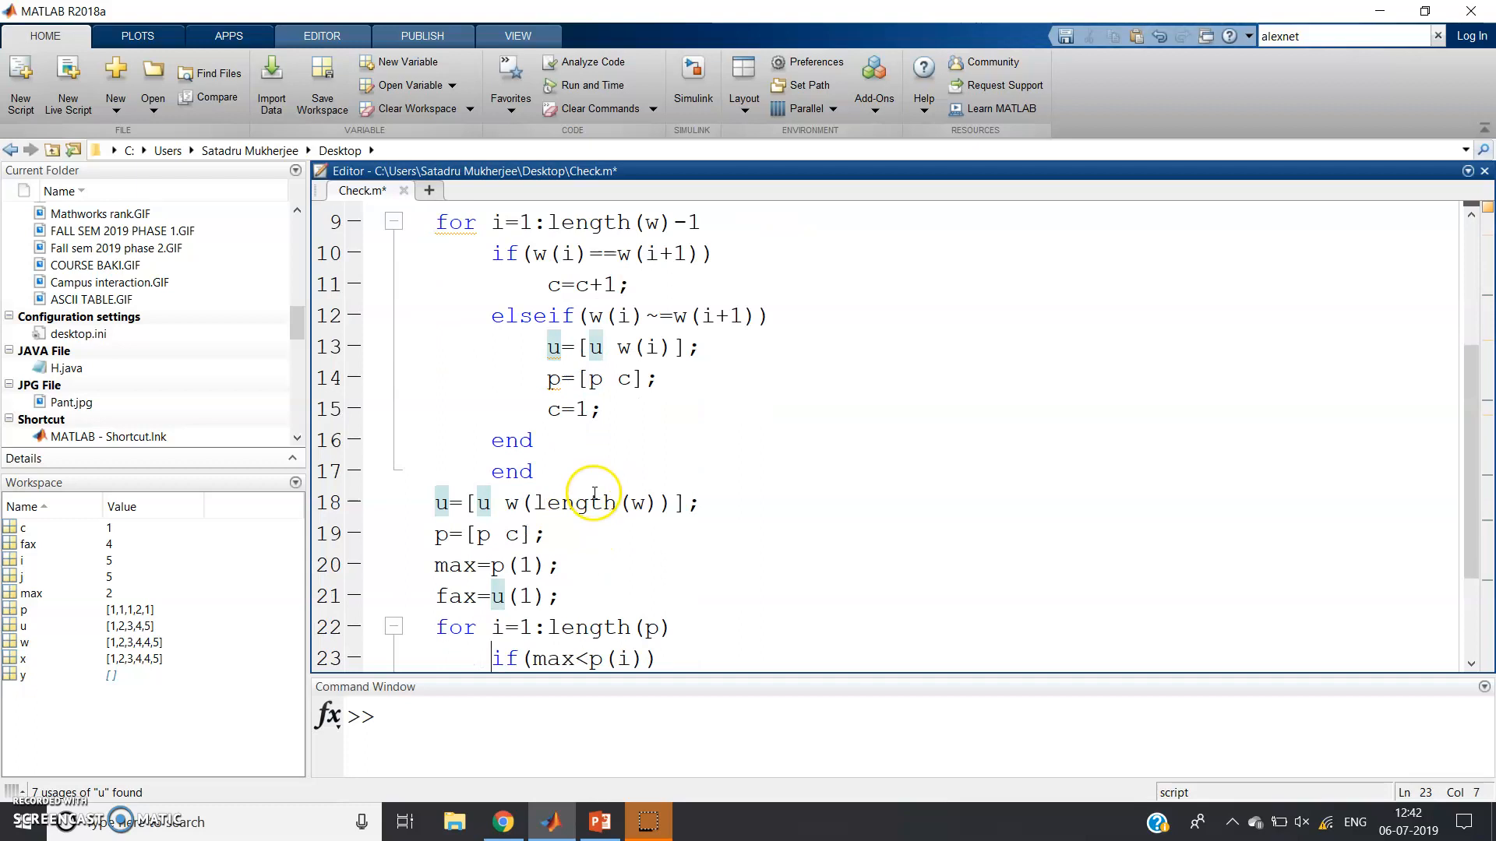
click(639, 502)
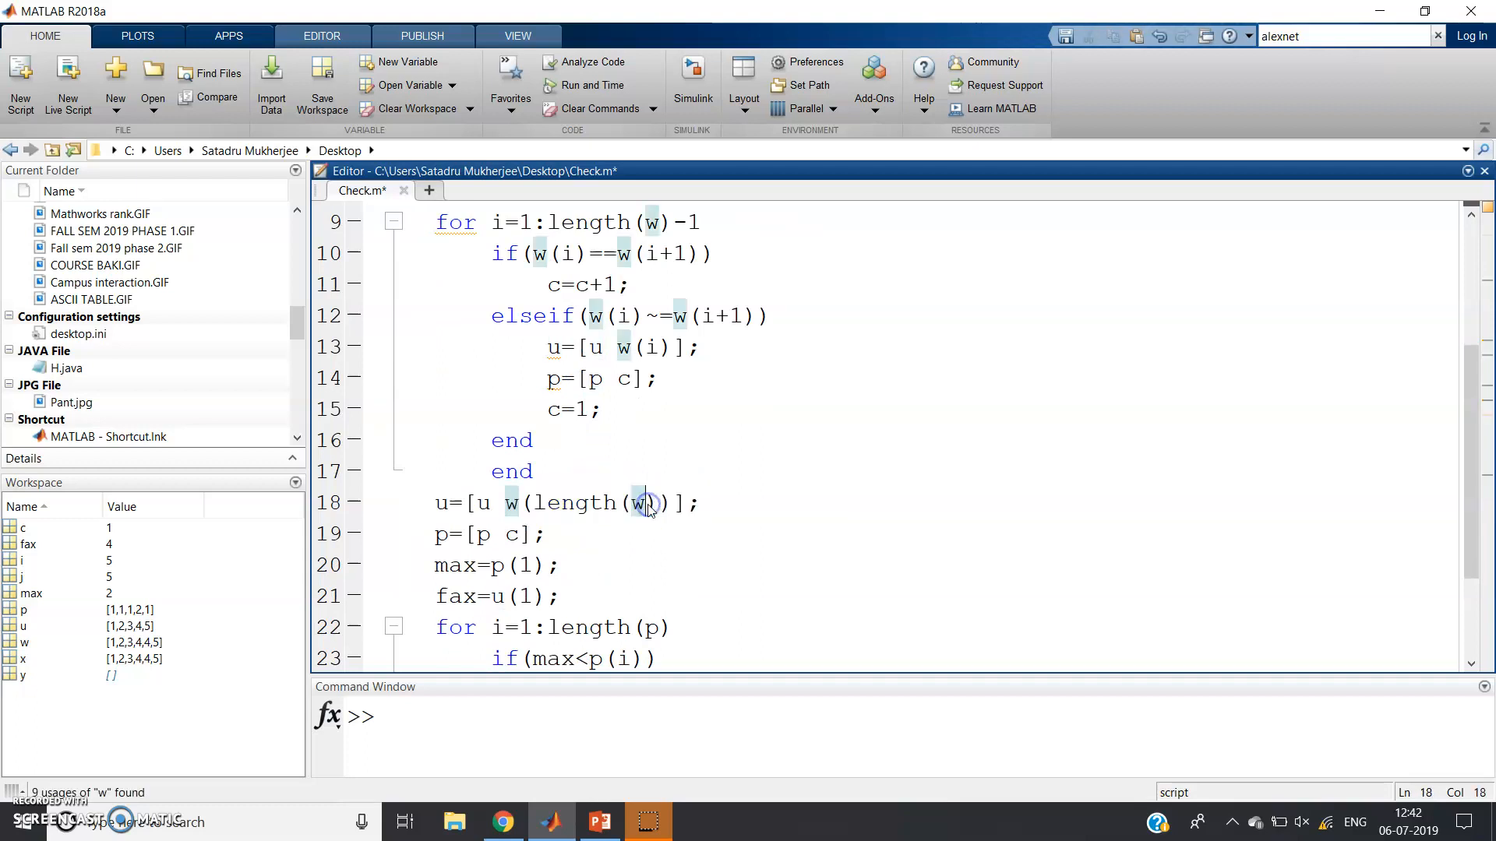
mouse_move(551, 434)
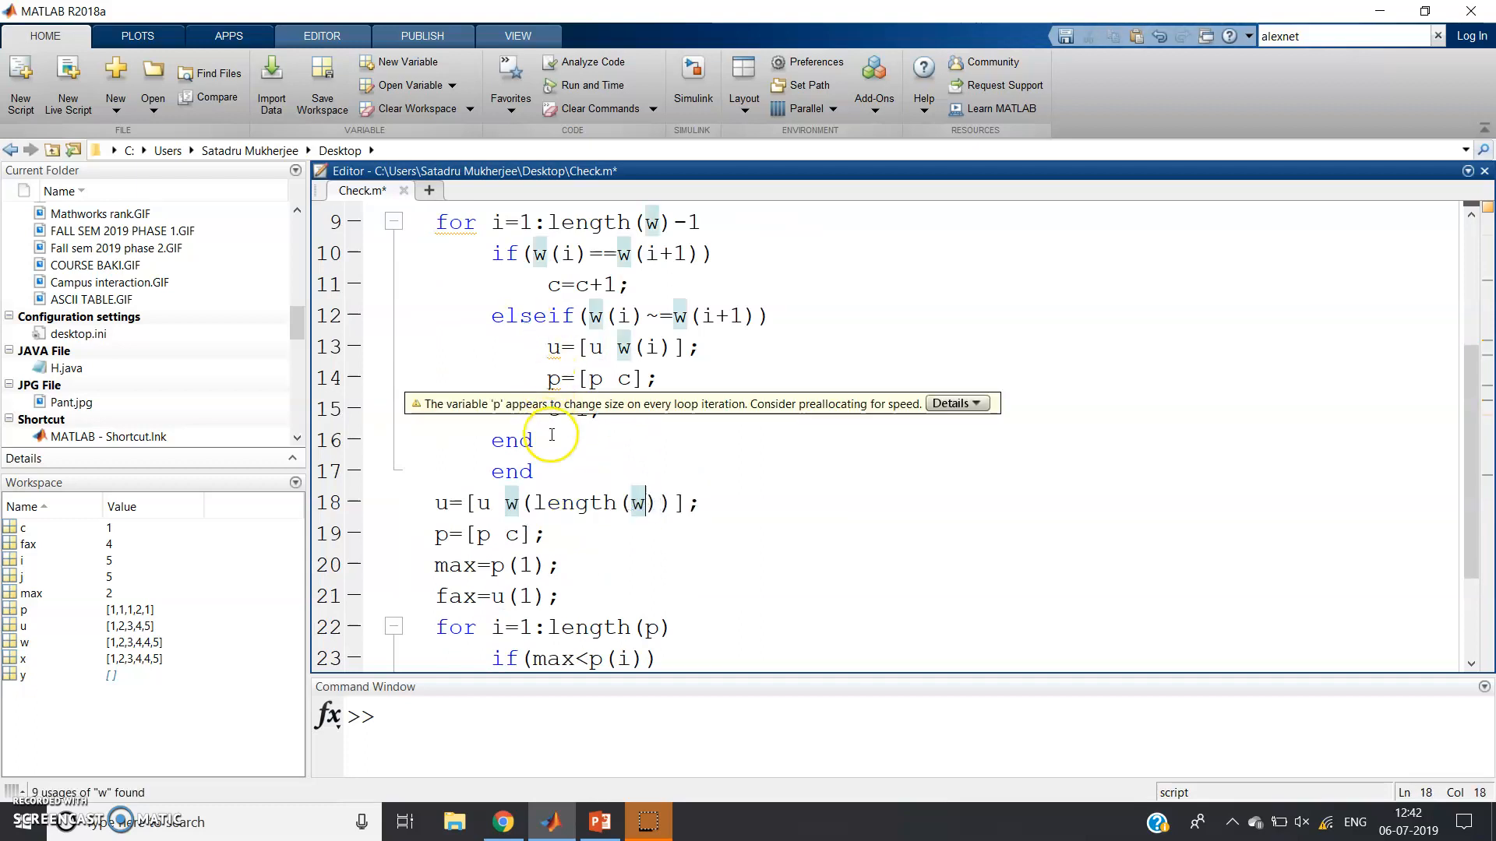
double_click(574, 503)
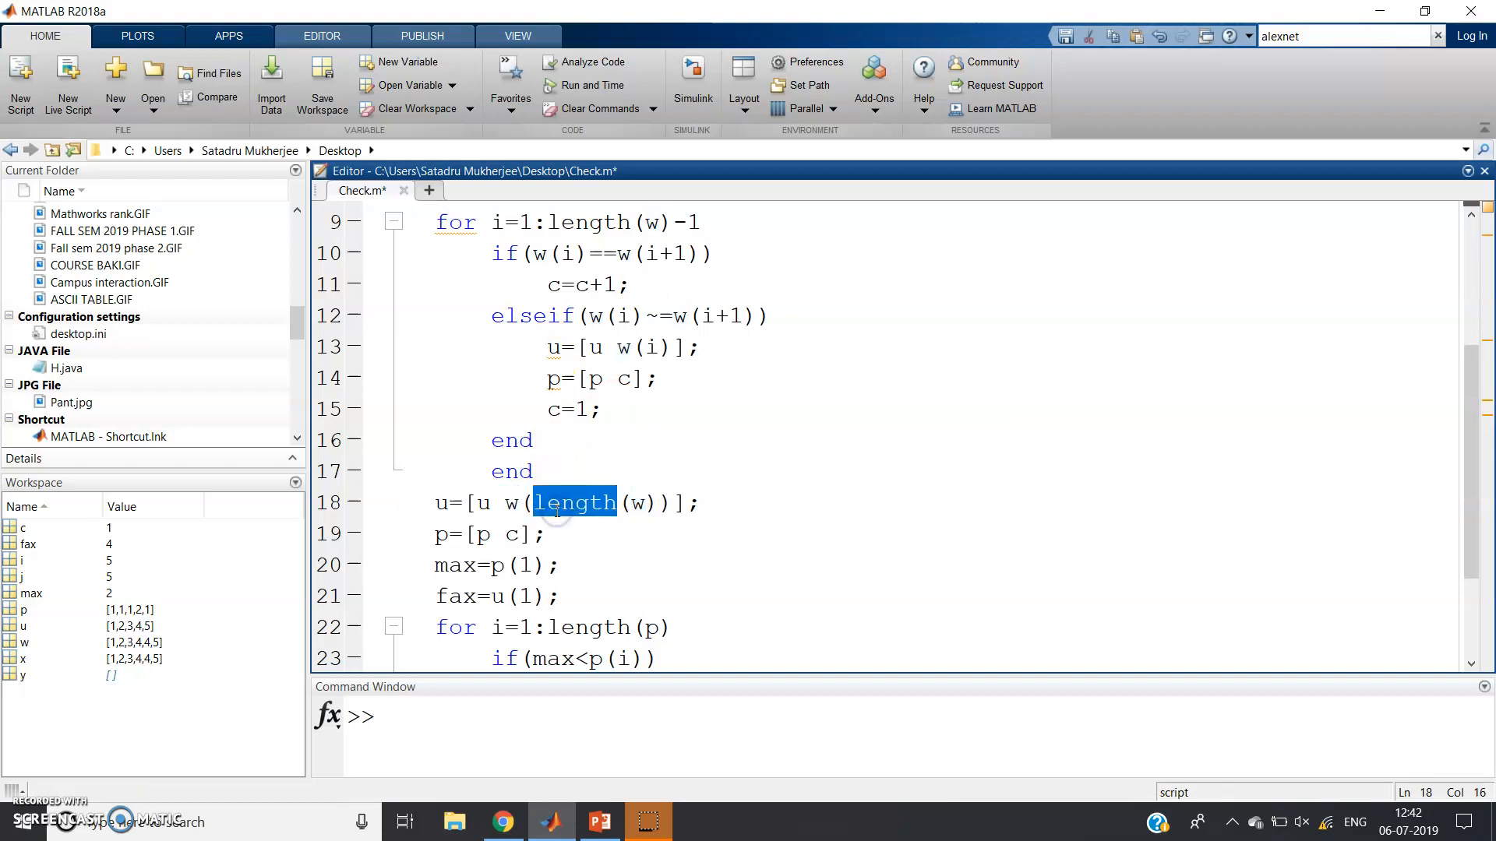
click(513, 532)
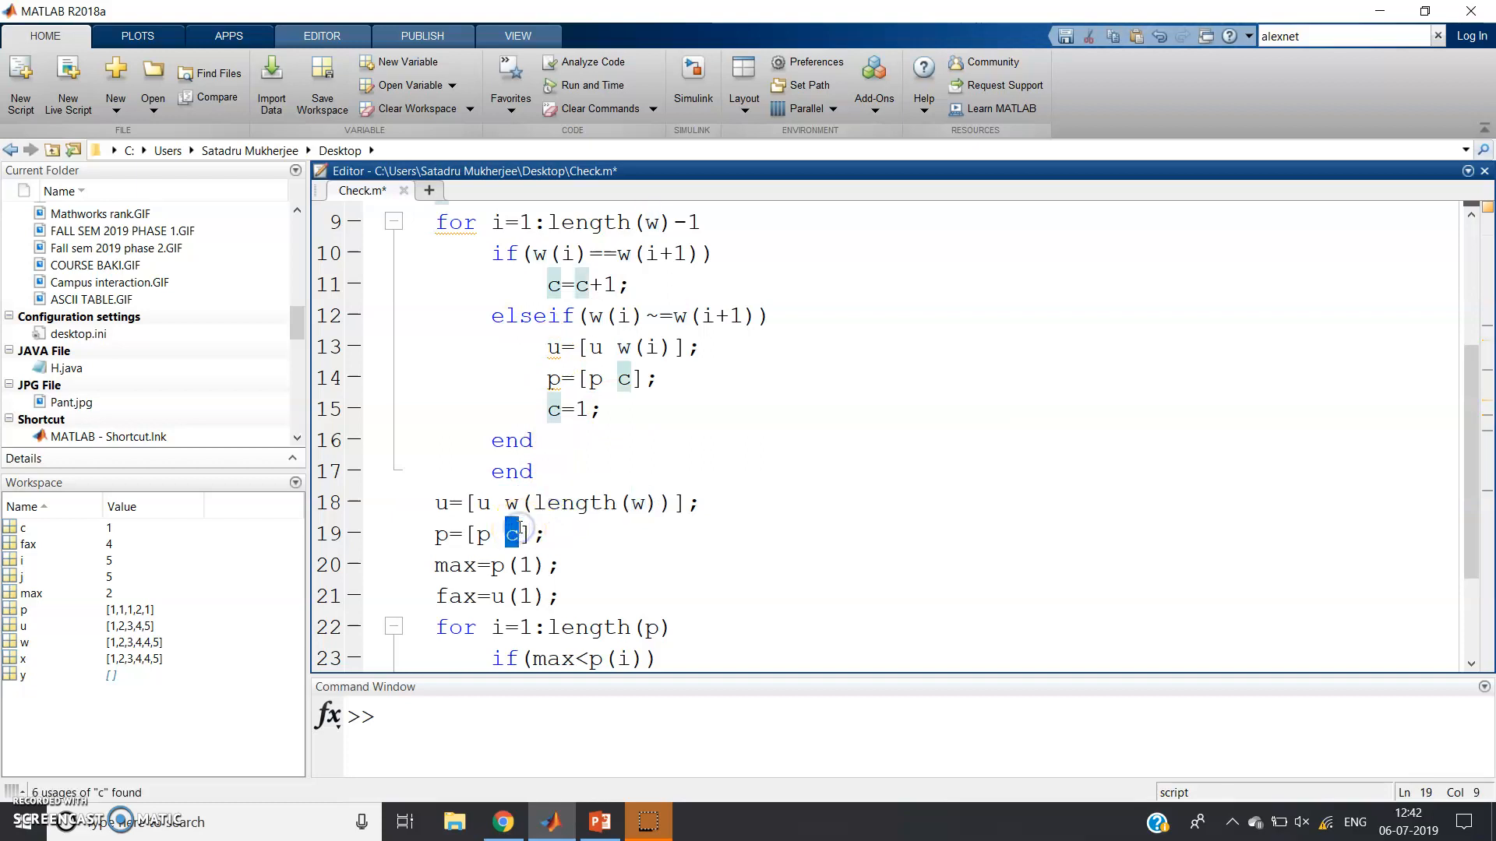
scroll(down, 3)
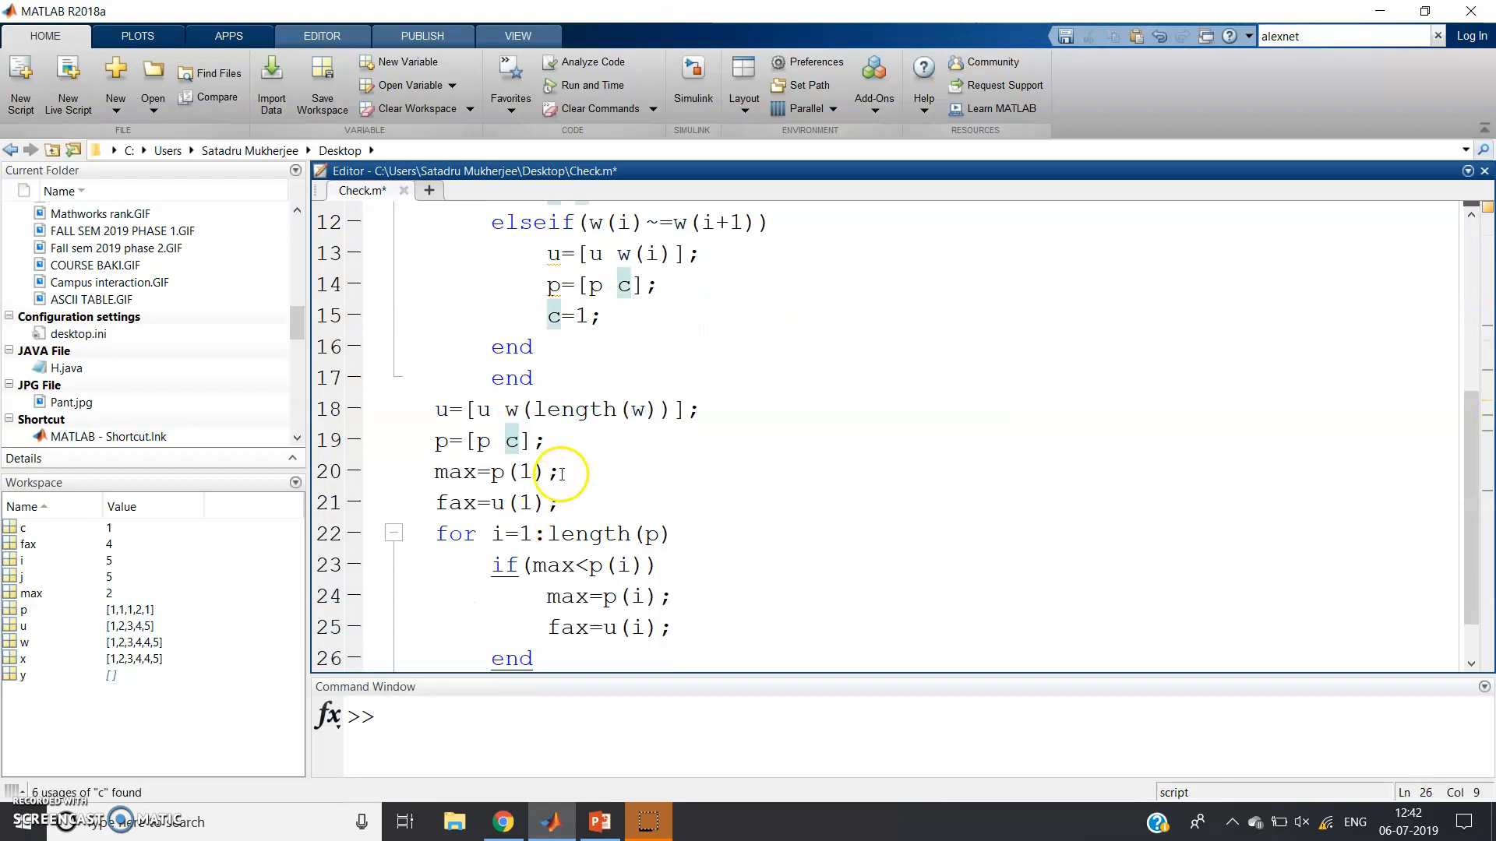
click(558, 471)
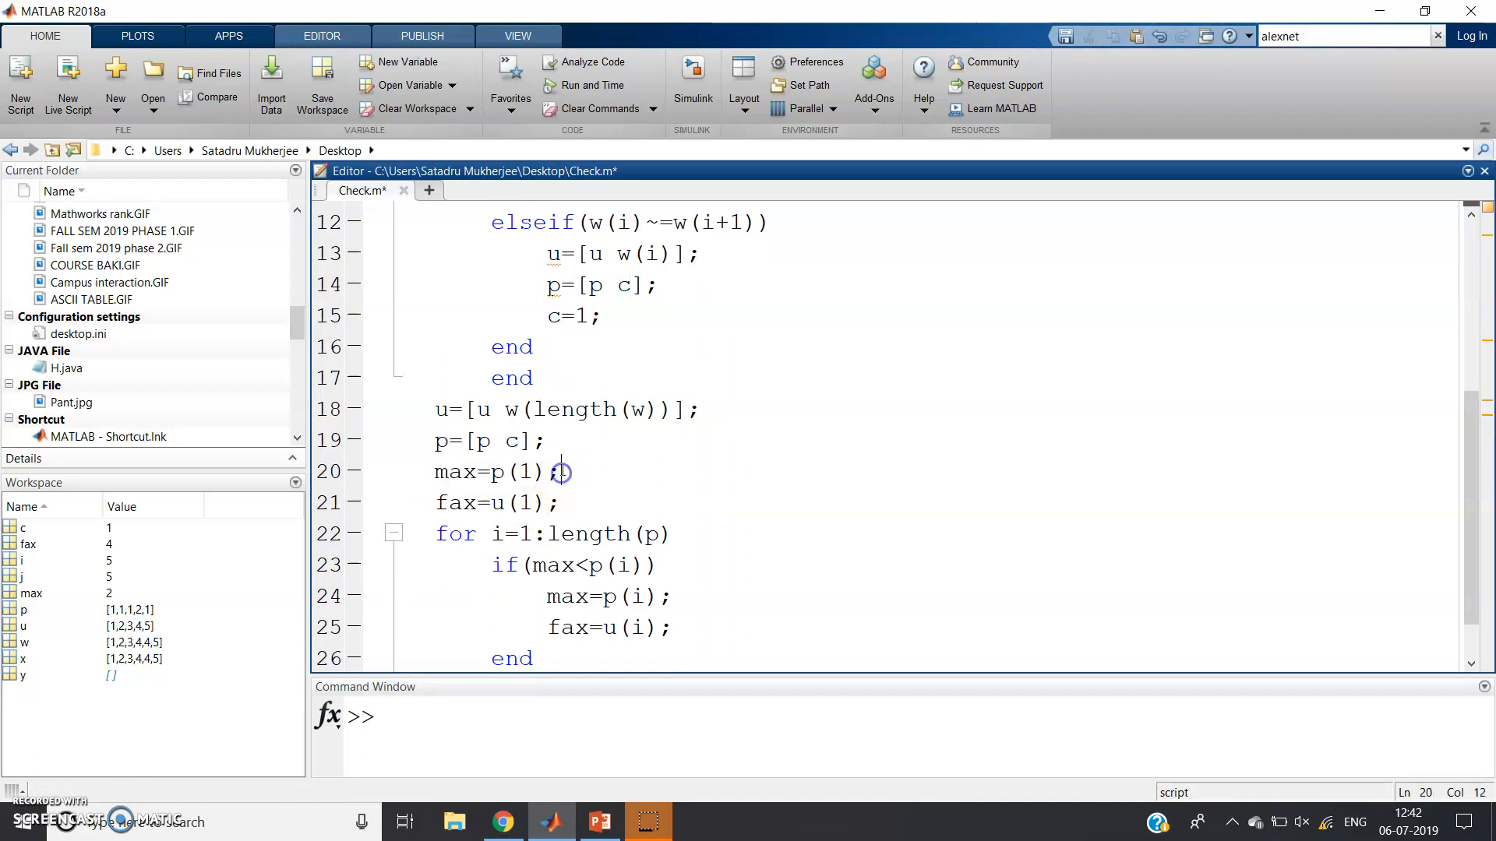
double_click(477, 440)
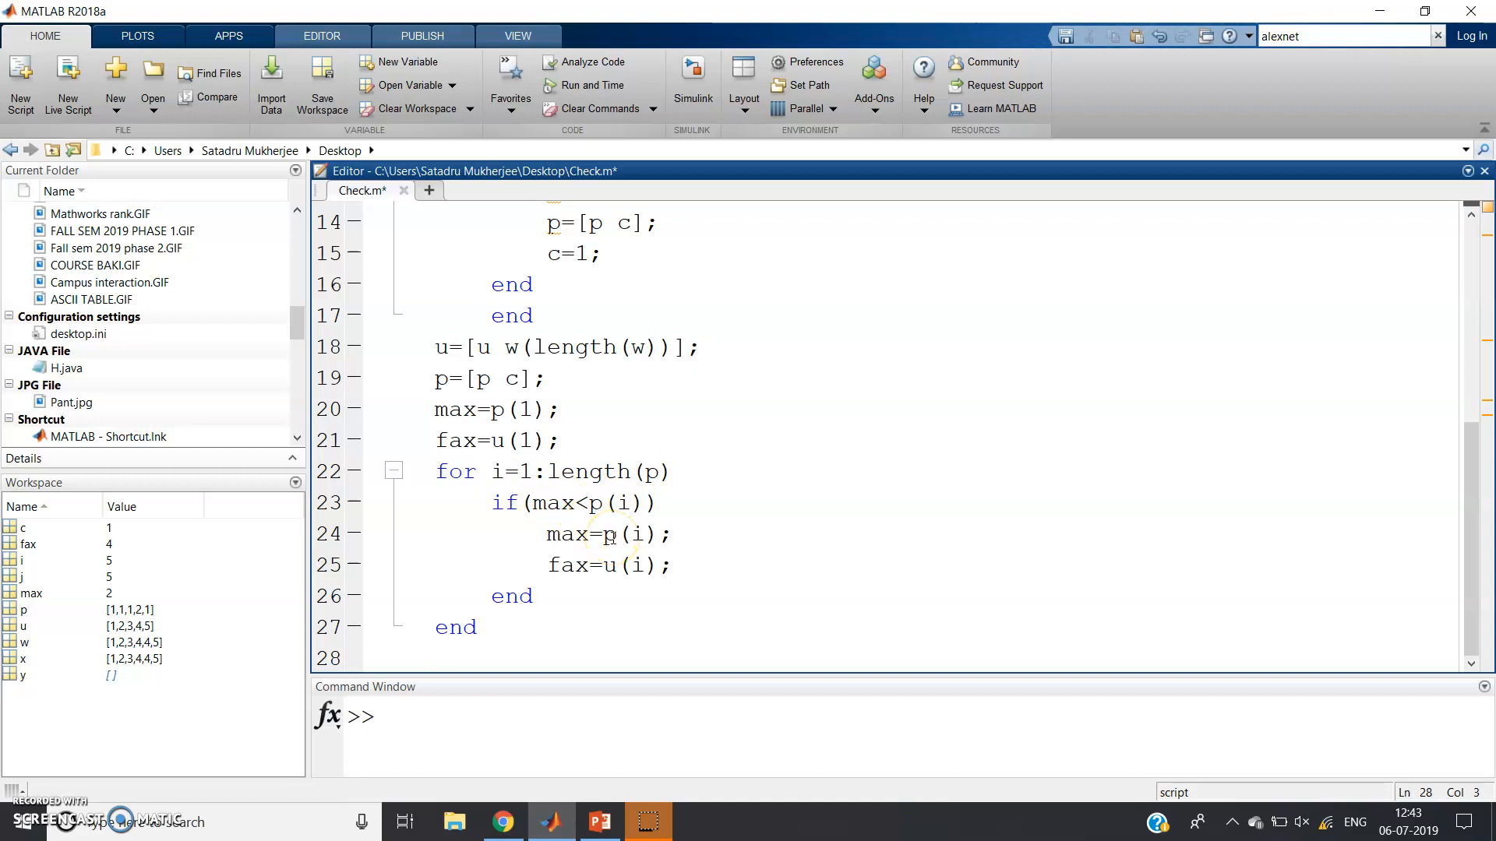
Step: Run the selected Check.m code so it prompts for a vector, then return to the slide
click(434, 658)
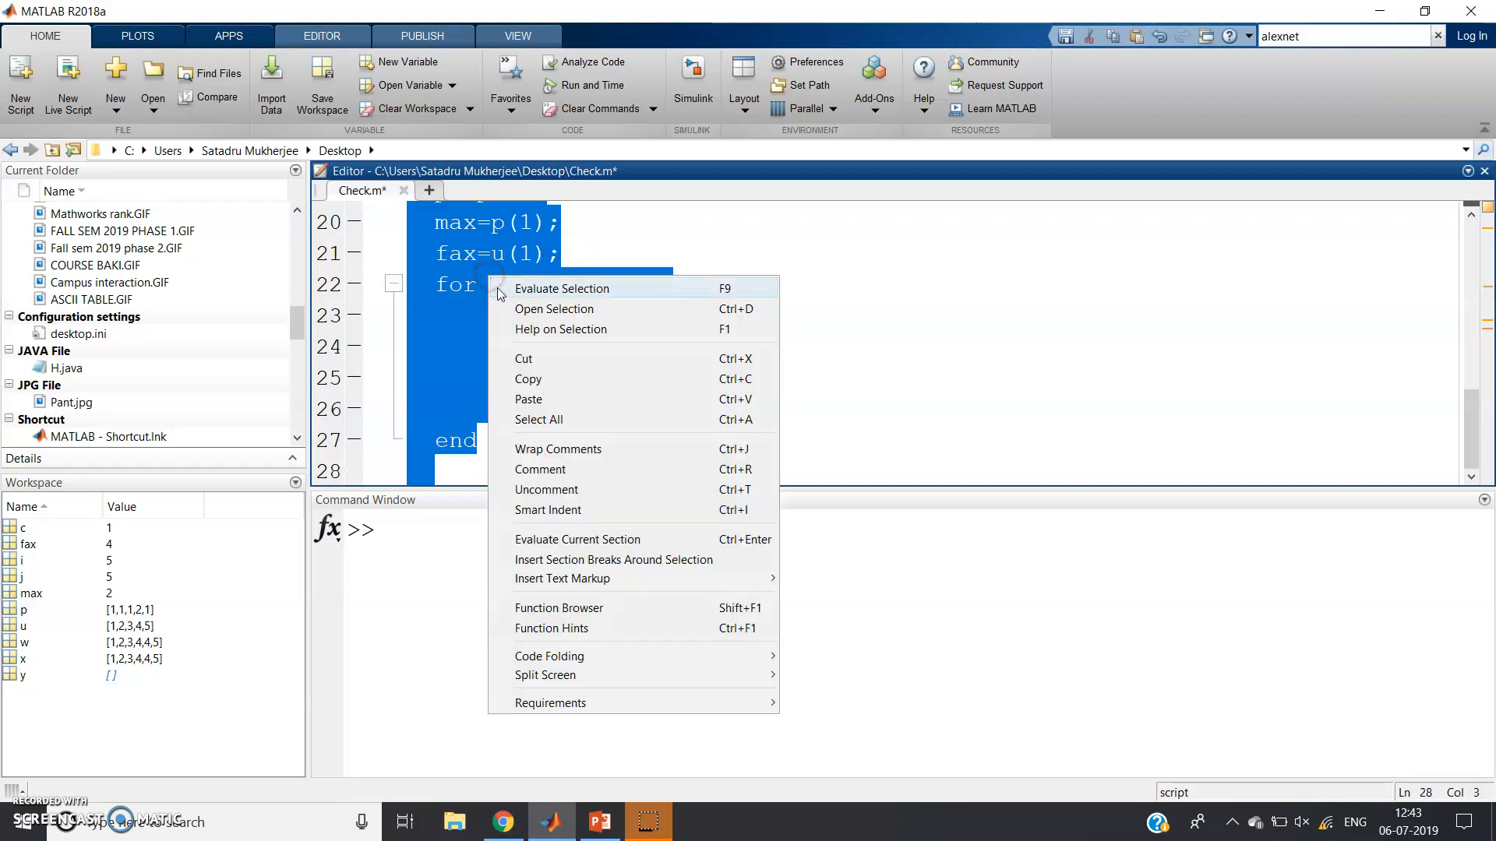
click(561, 288)
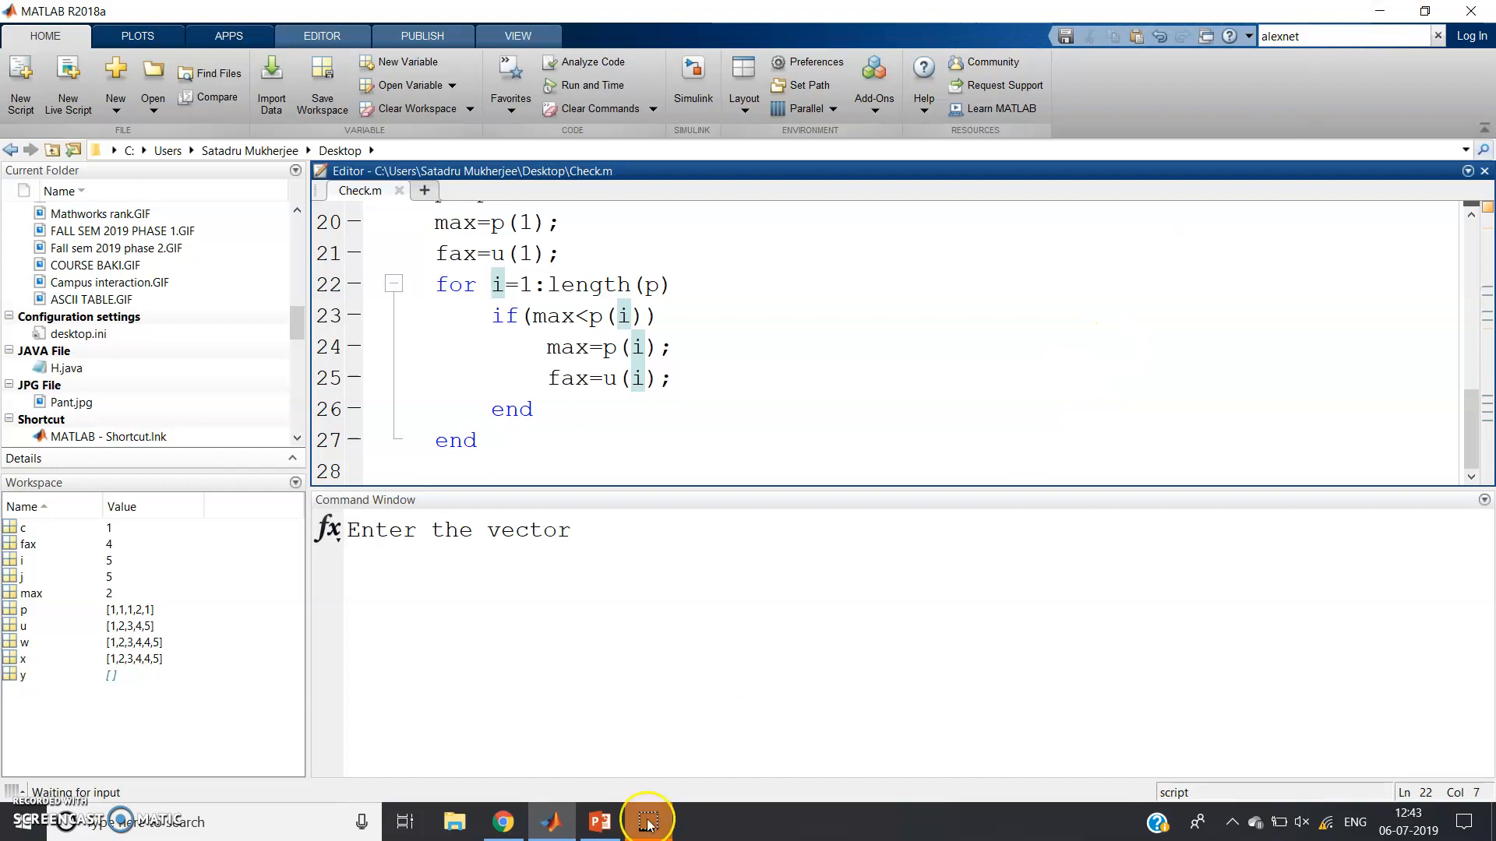
click(599, 821)
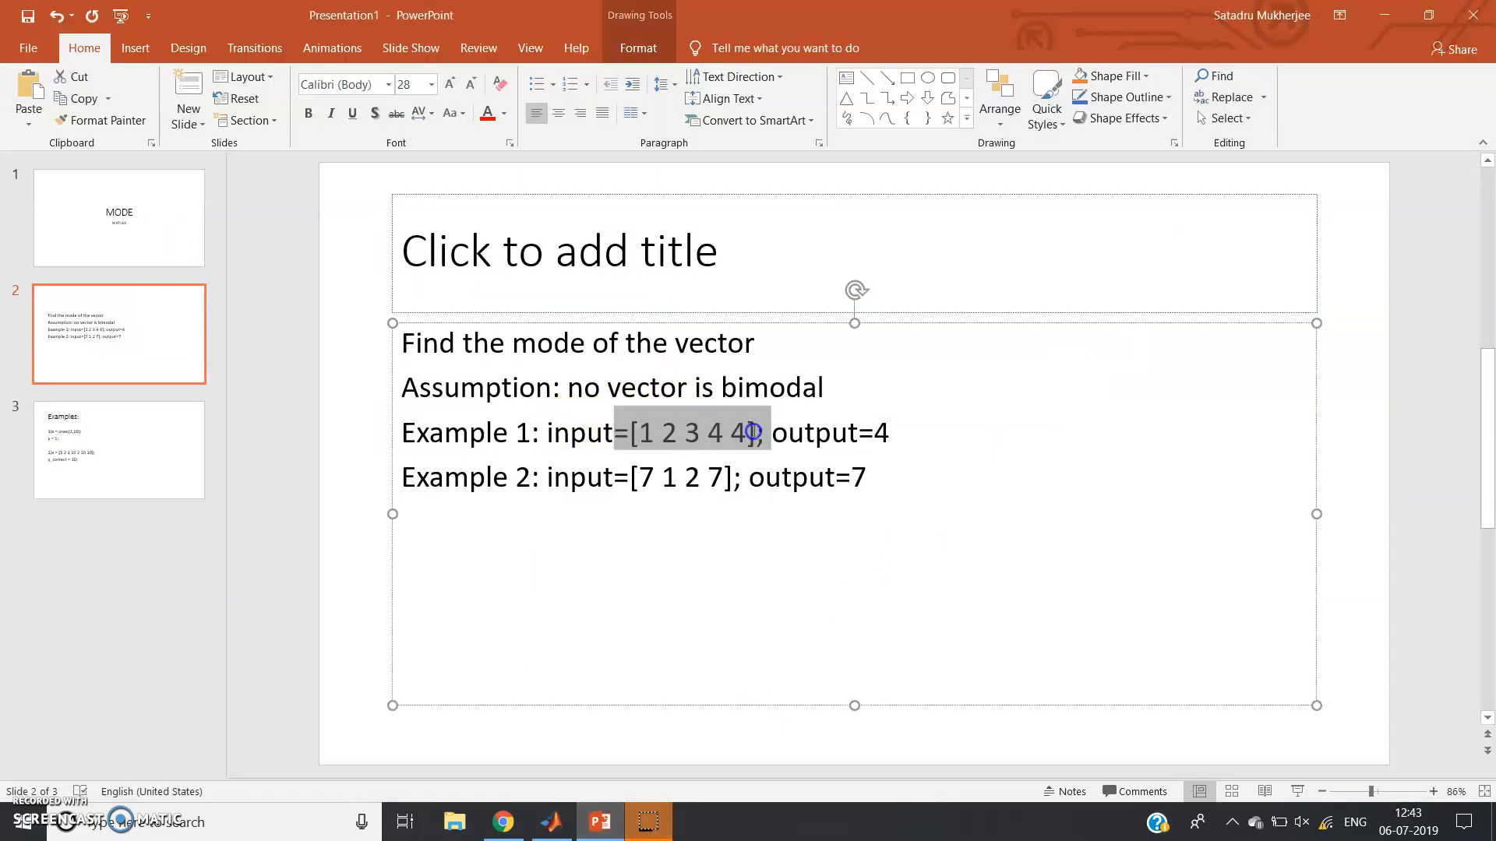
Step: Enter Example 1's vector [1 2 3 4 4] and display fax = 4
right_click(748, 432)
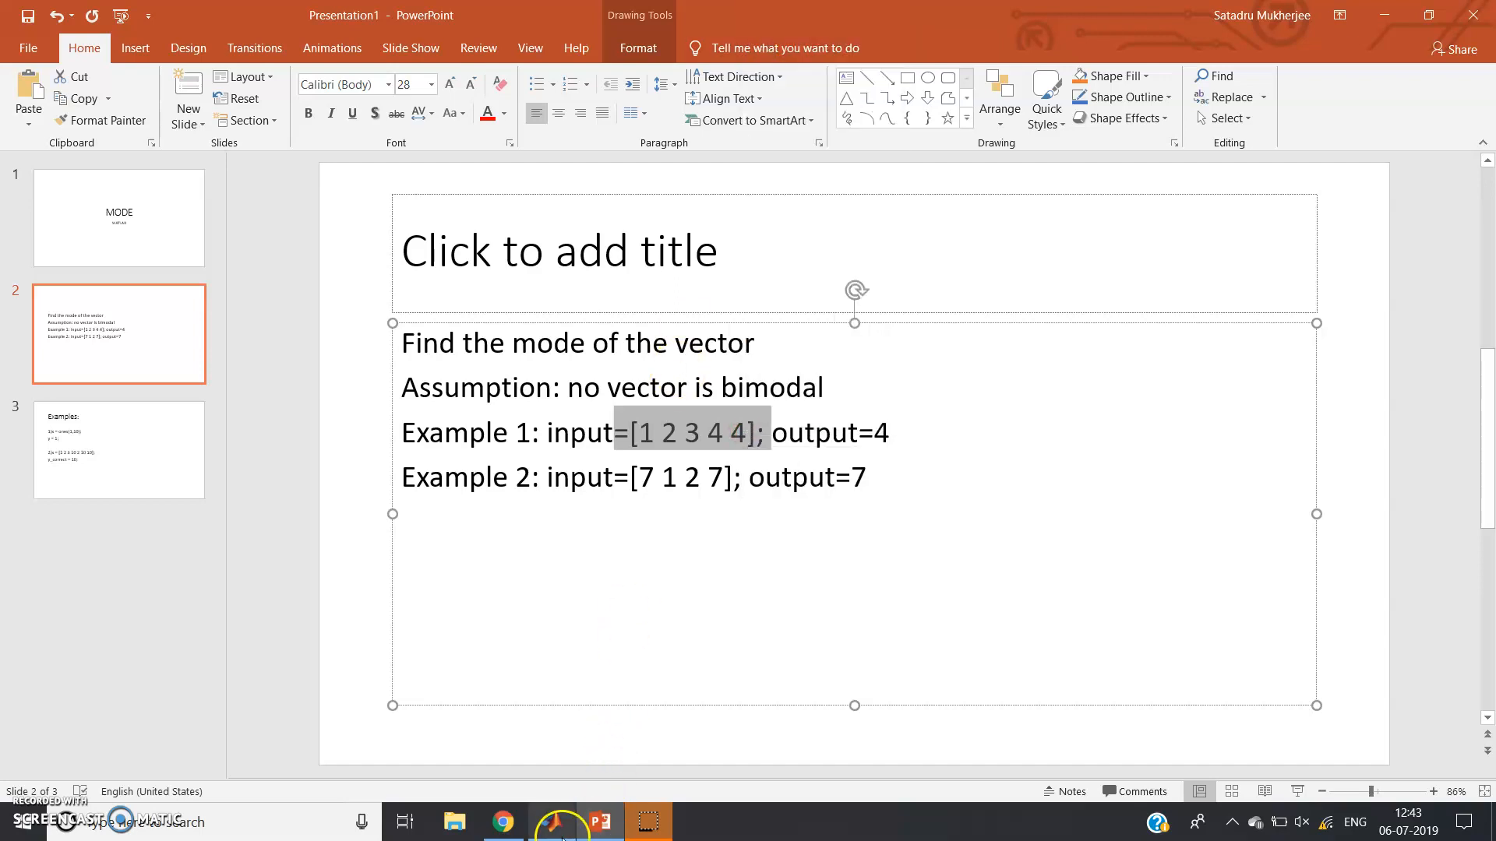
click(549, 820)
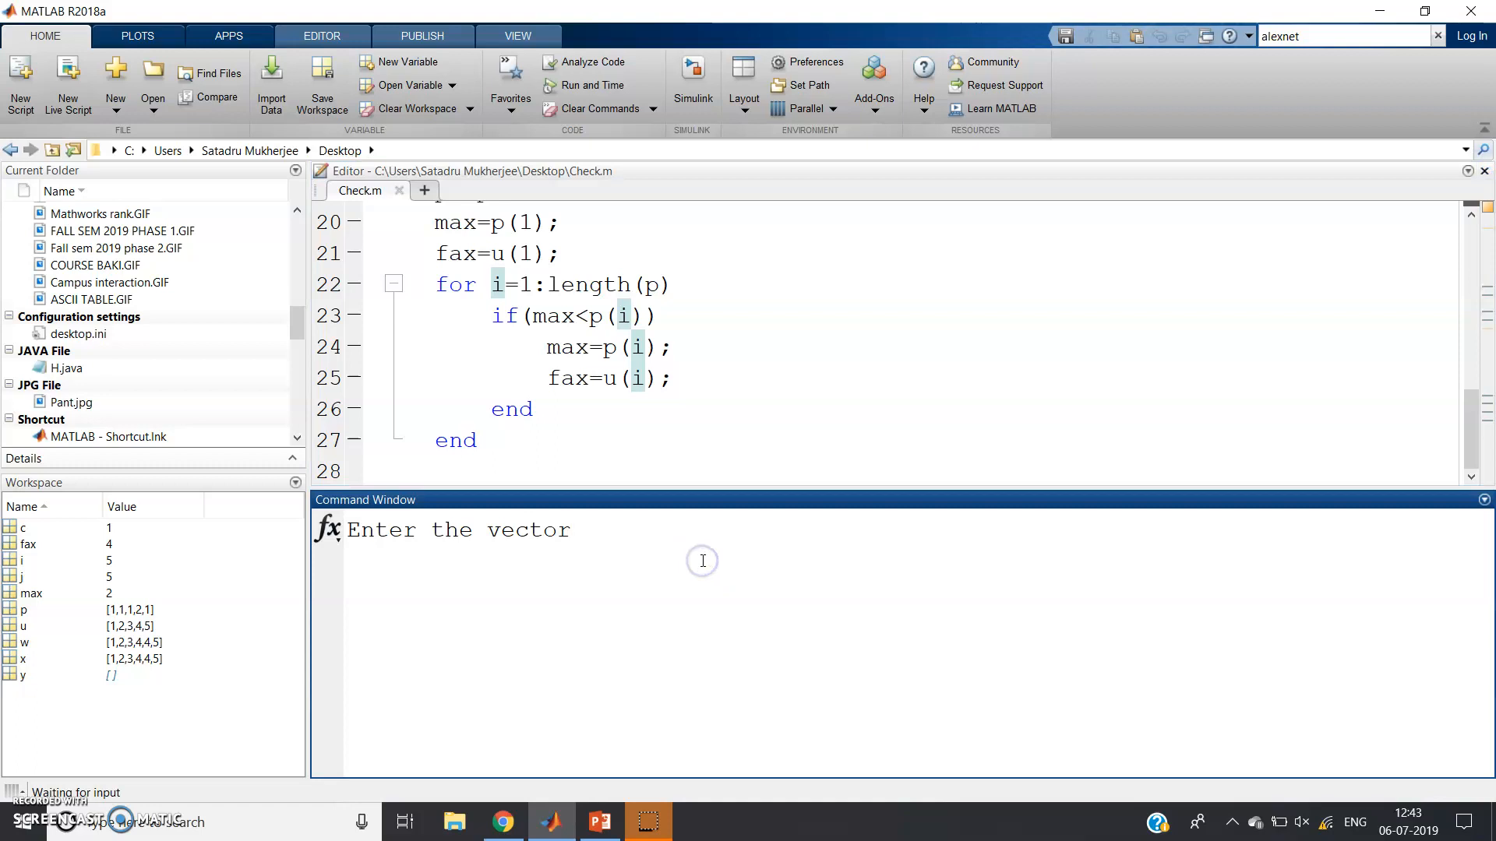
text(=[1 2 3 4 4];)
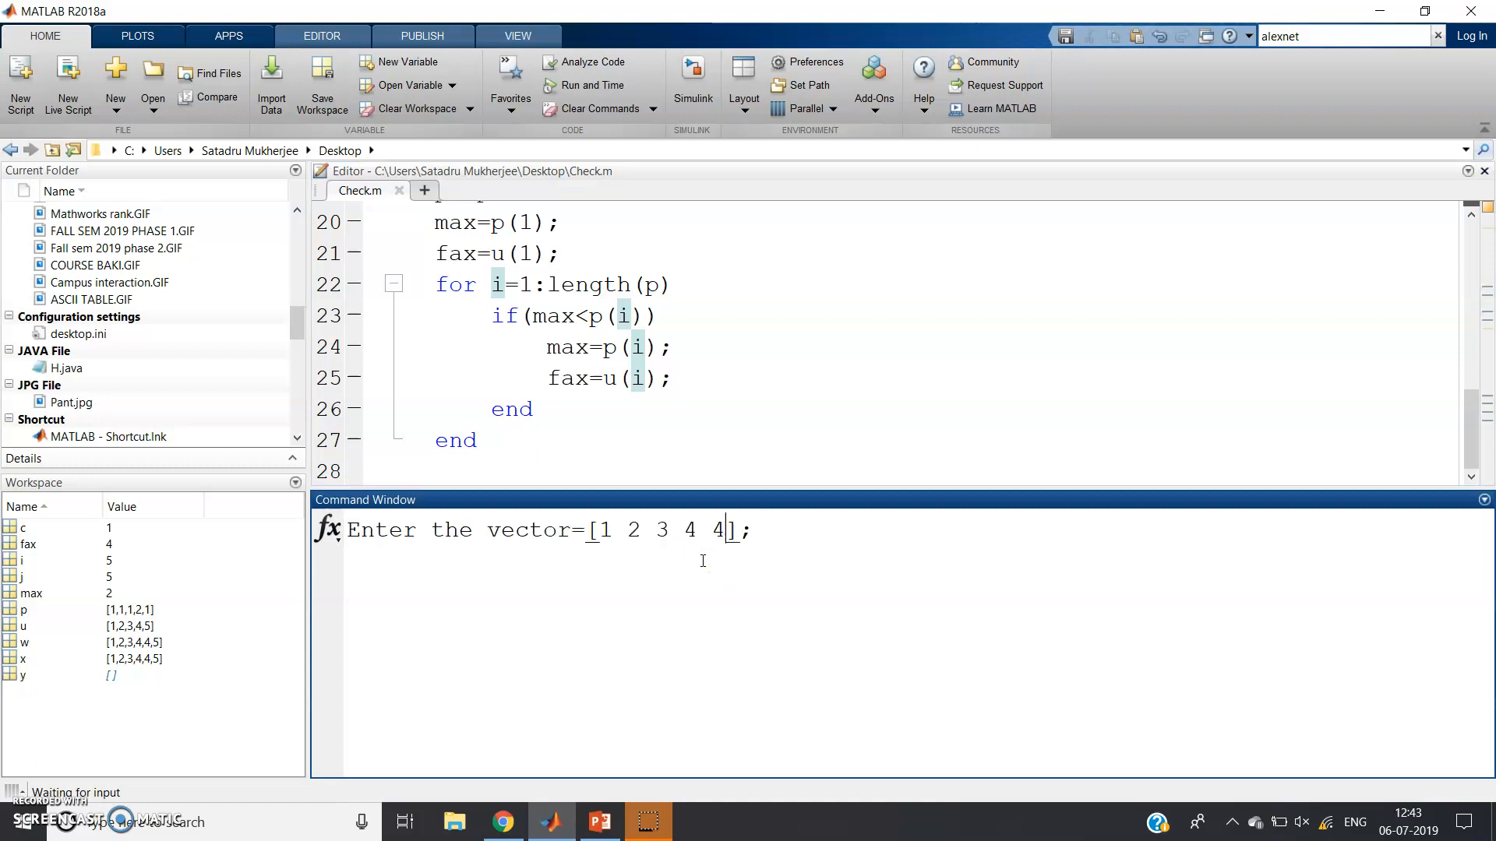
key(Backspace)
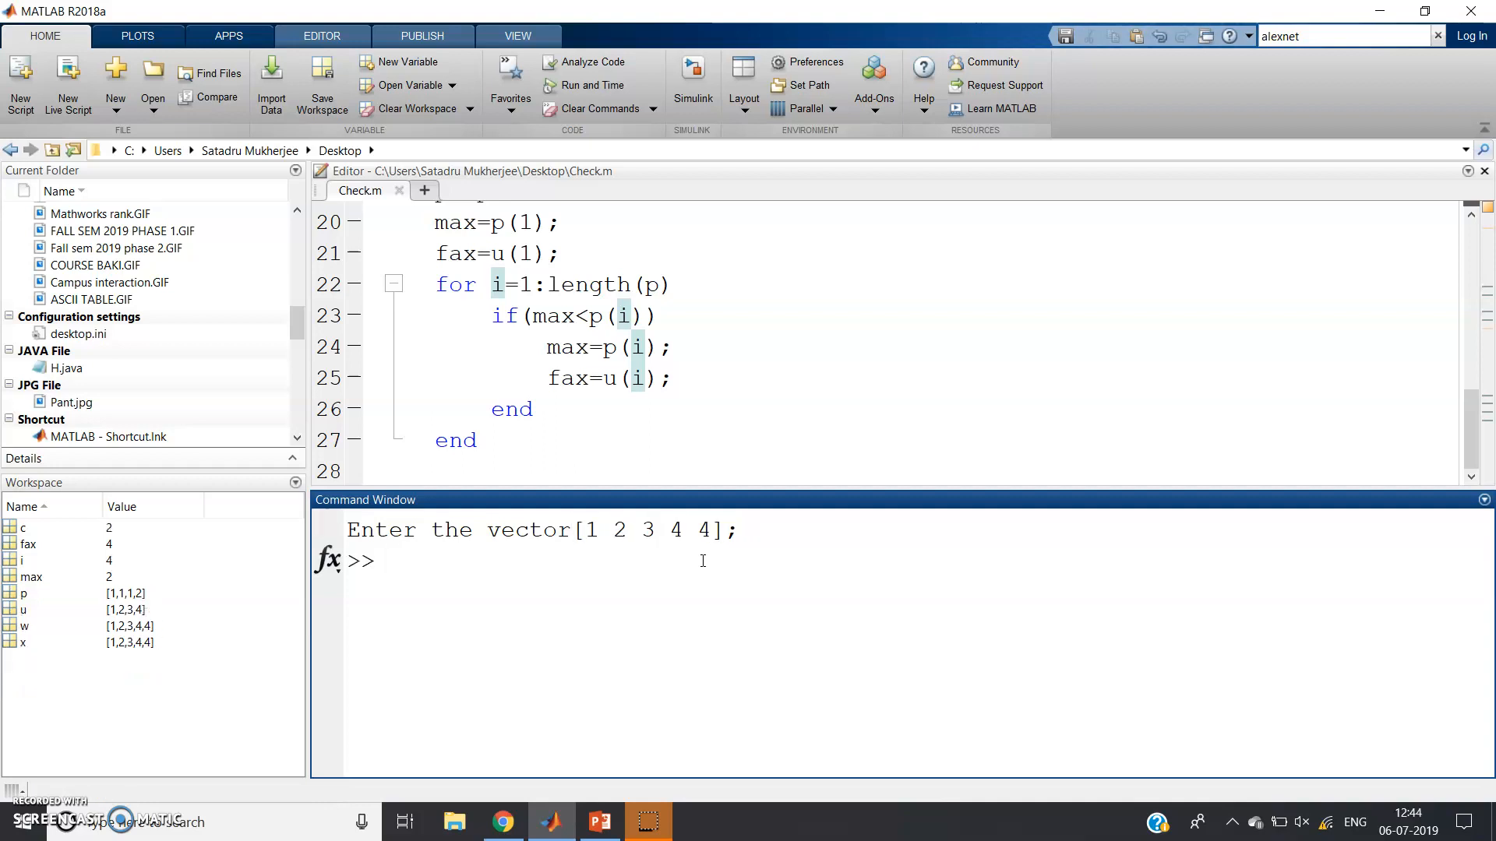
text(fax)
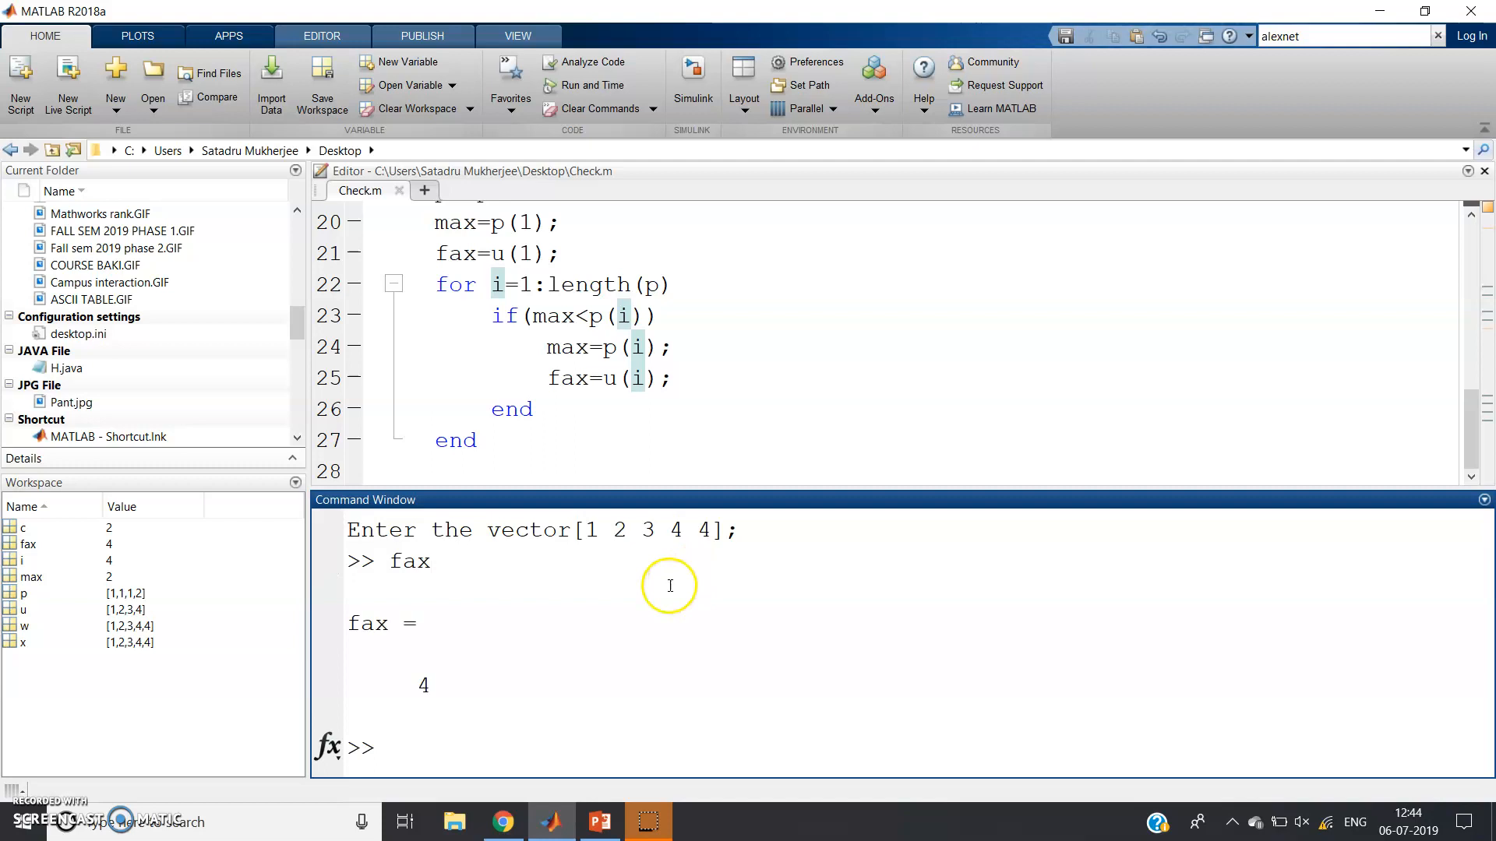
right_click(524, 284)
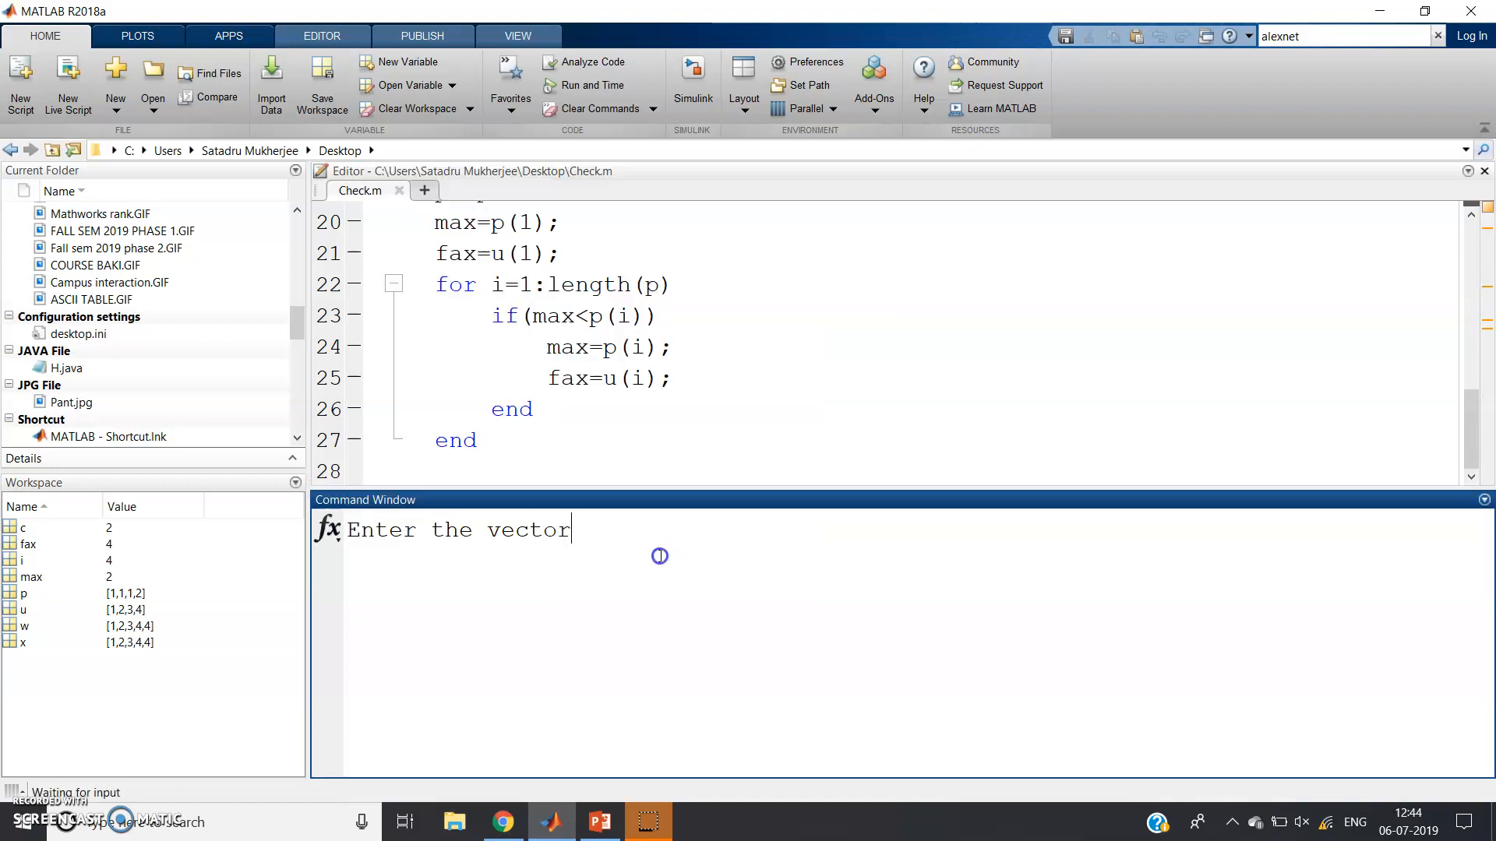
Step: Copy Example 2's vector [7 1 2 7] from slide 2 and return to MATLAB
click(599, 822)
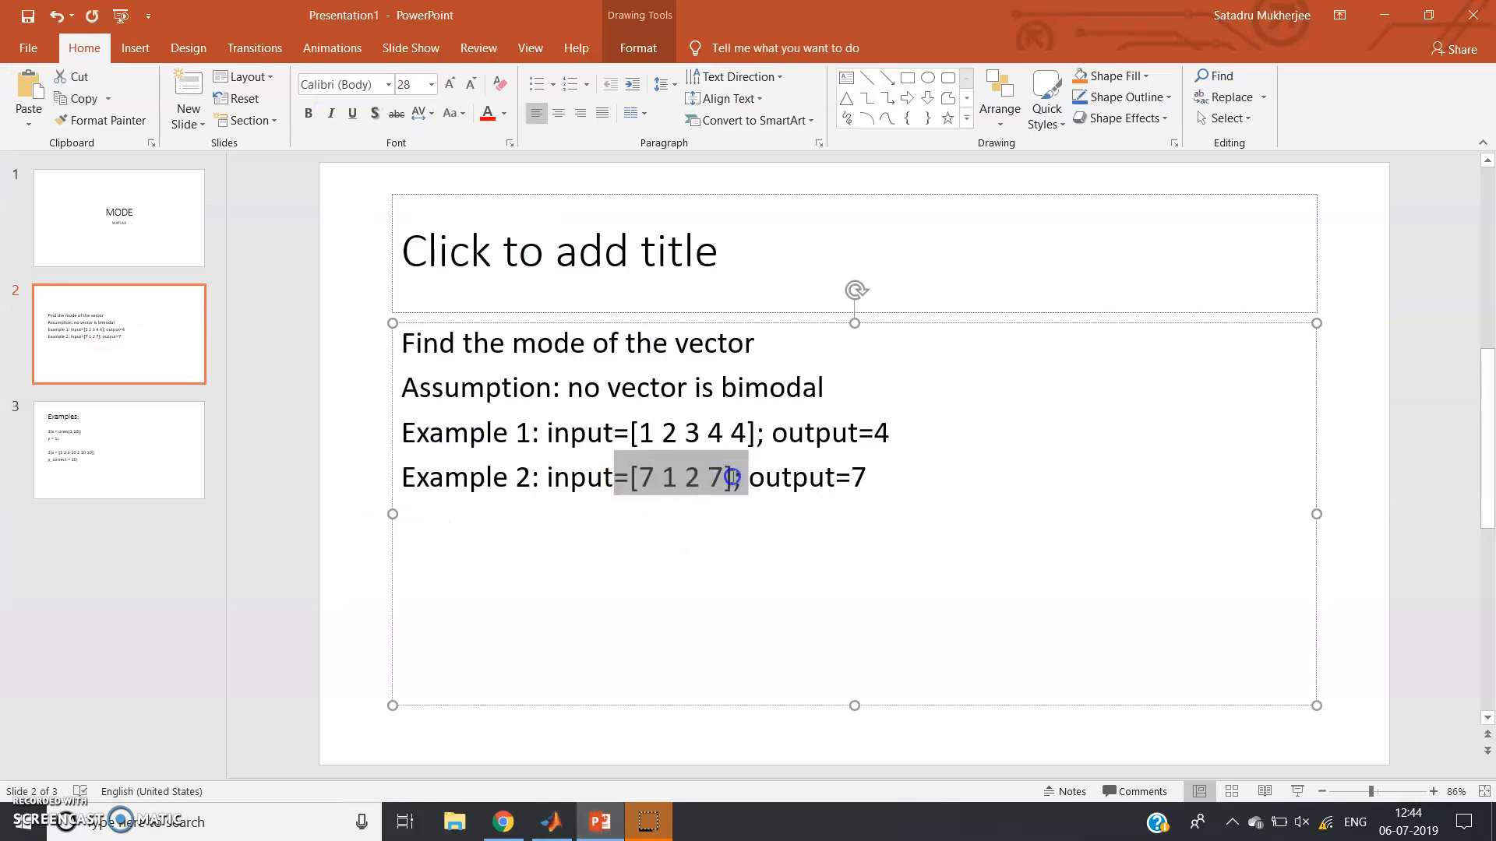
right_click(705, 391)
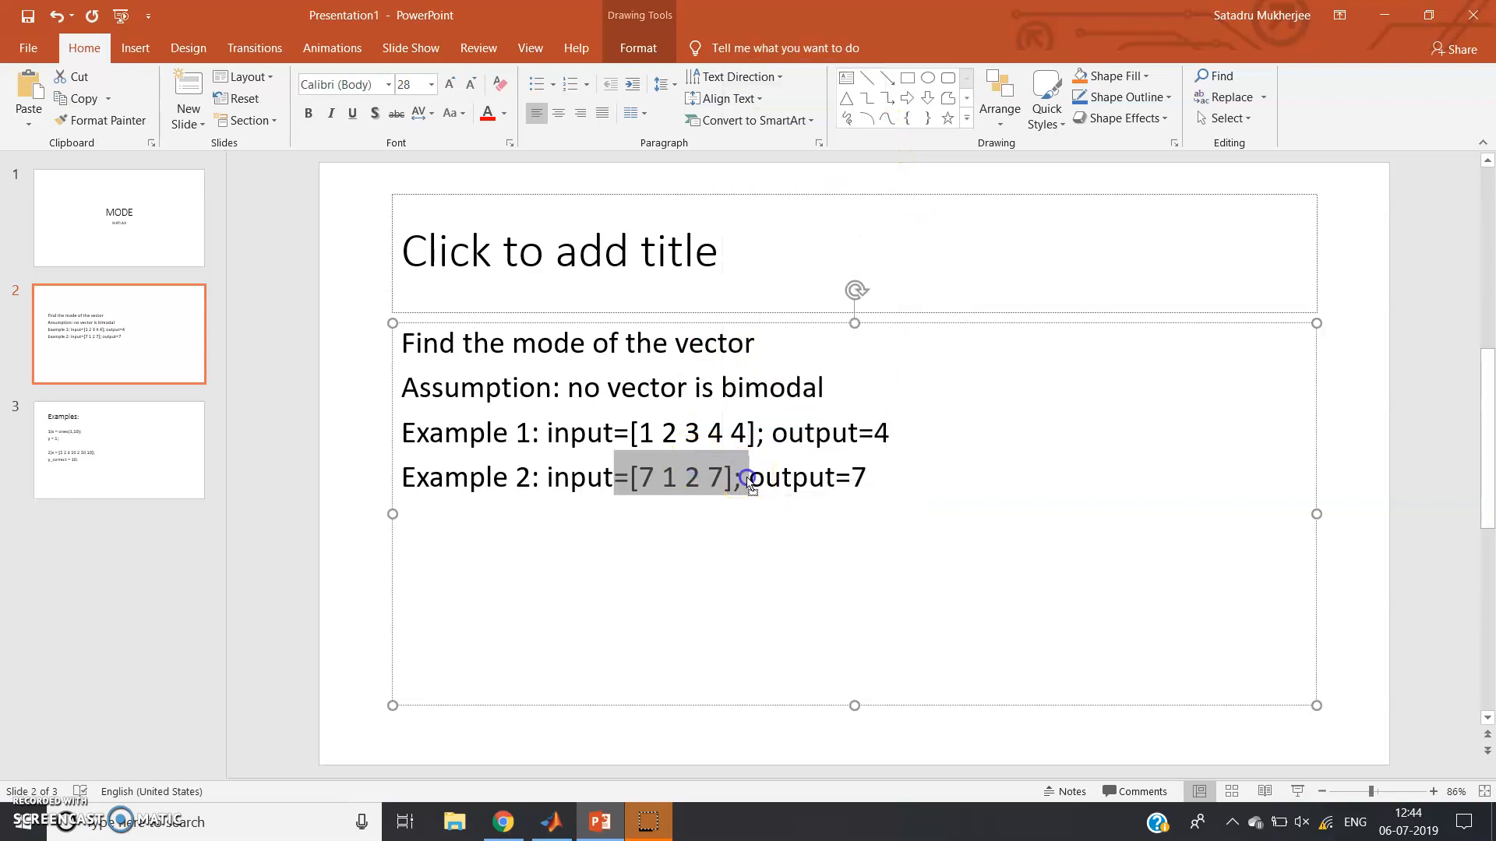
click(744, 477)
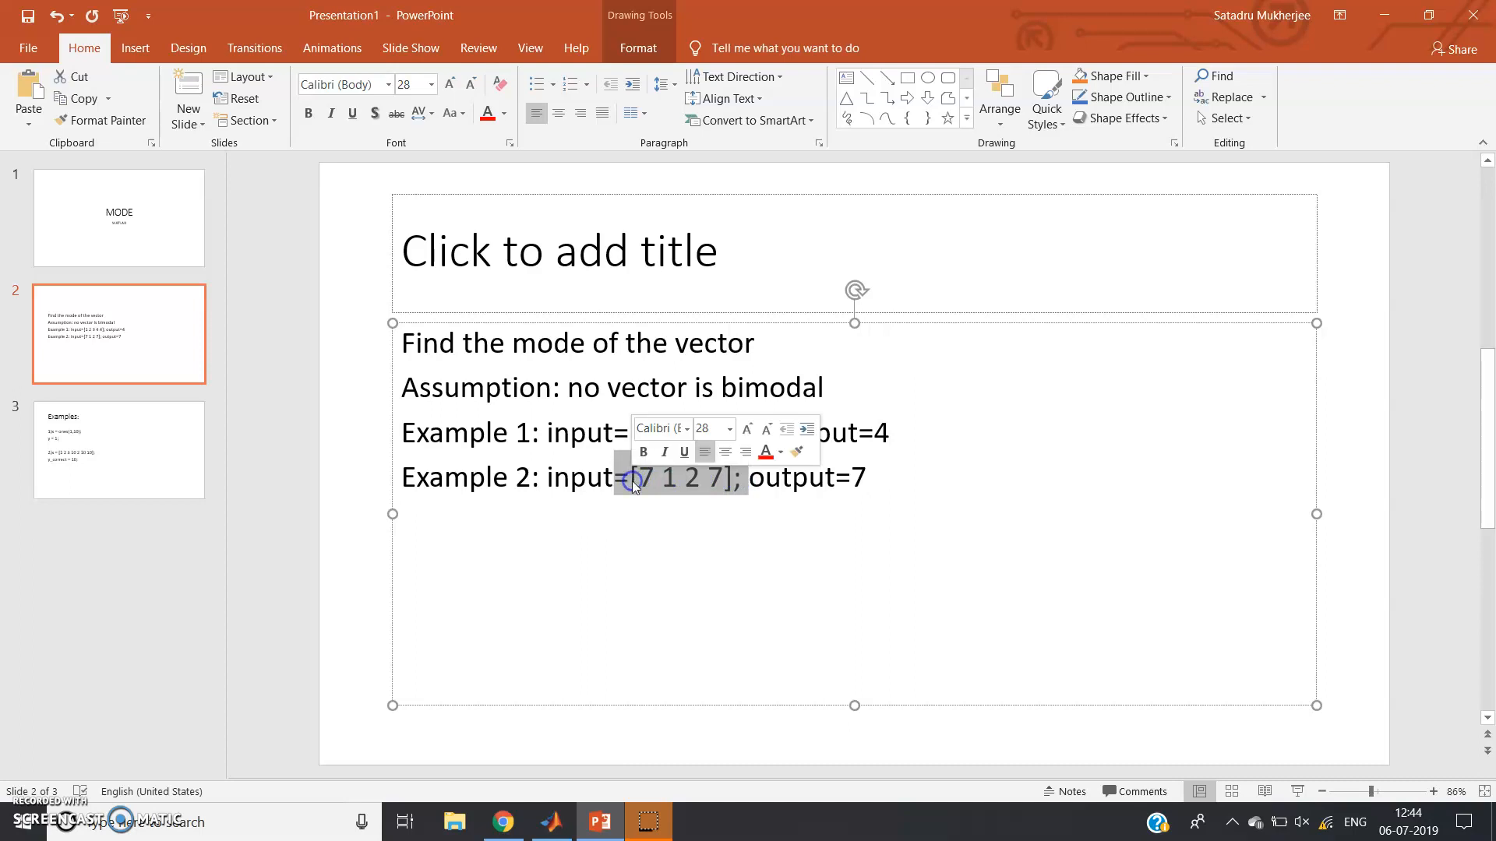
mouse_move(562, 784)
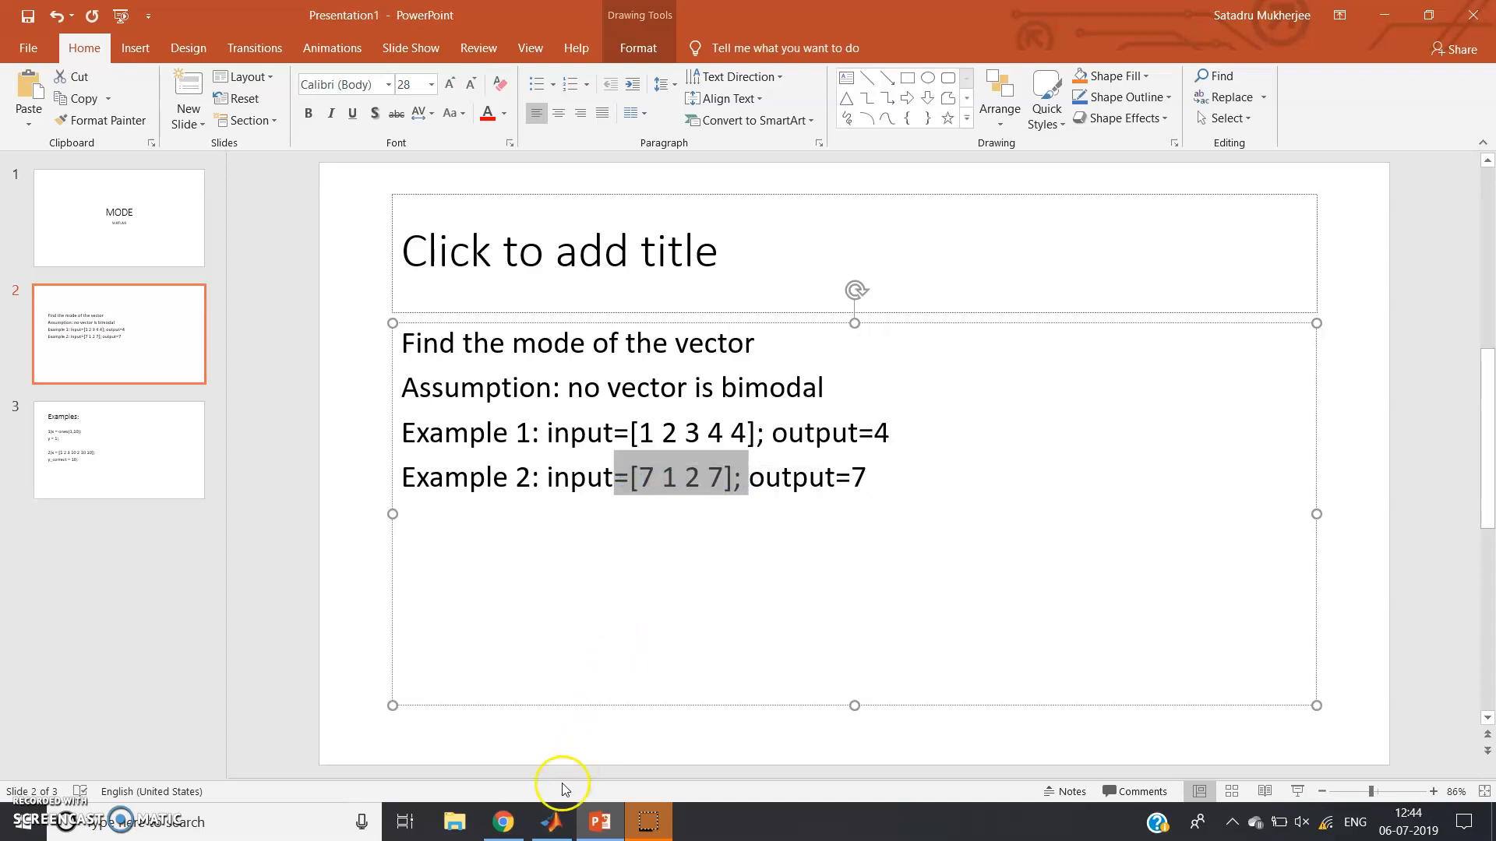
click(550, 821)
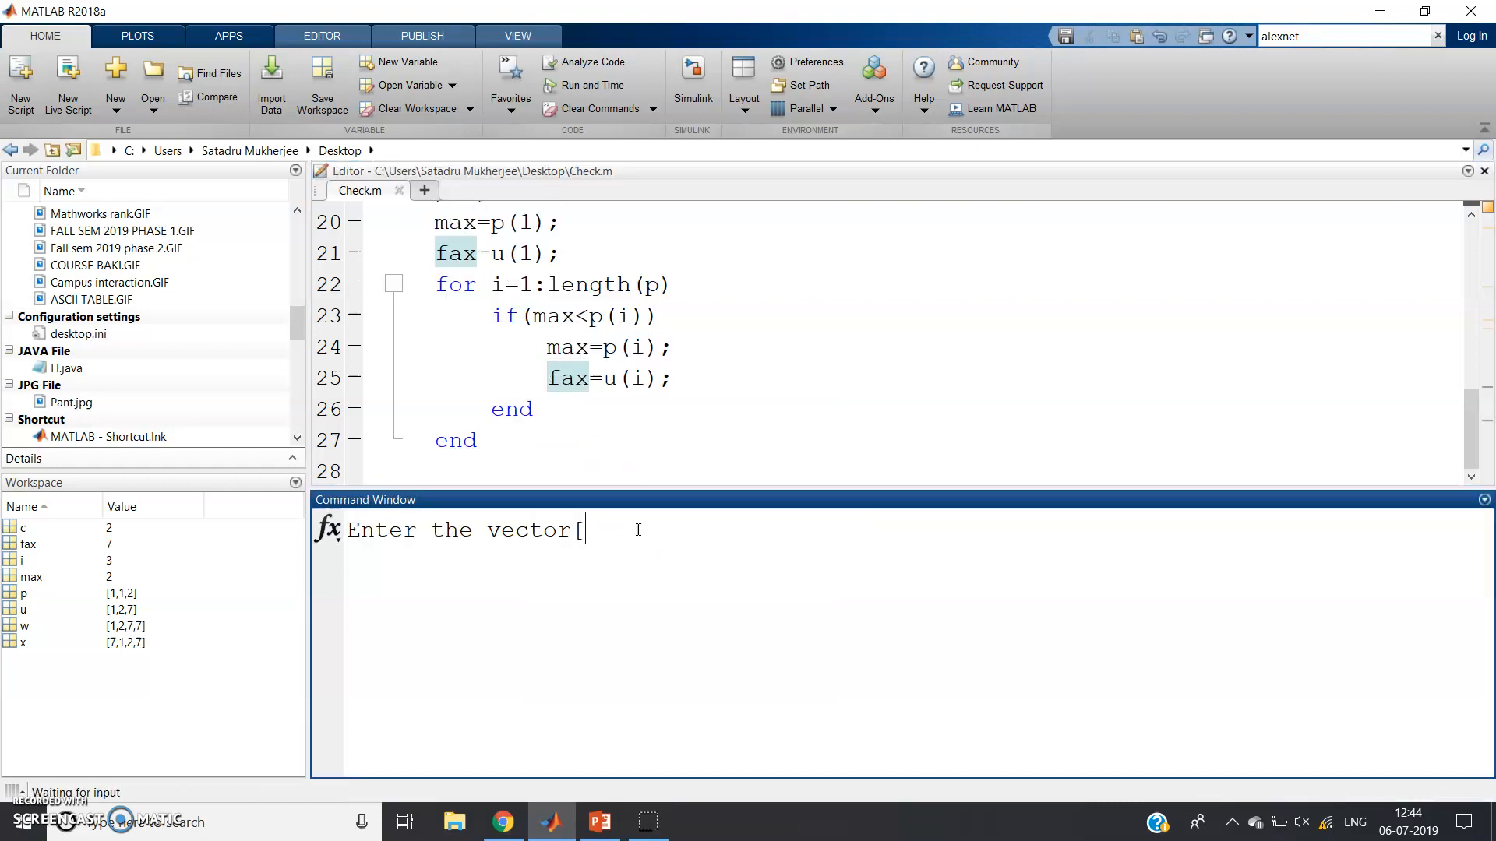
text(1 1 I1 1 2 2)
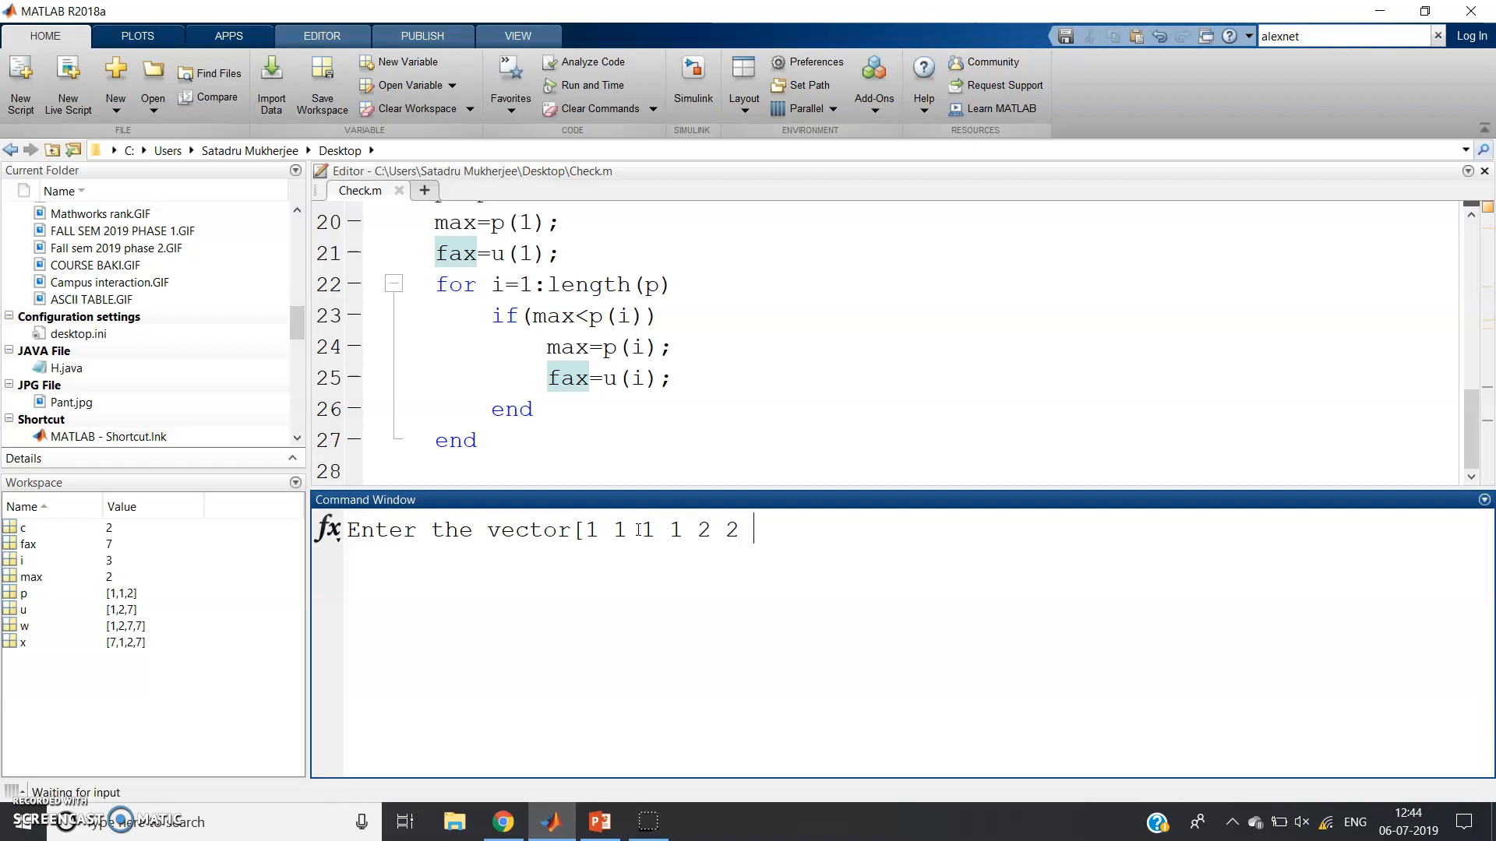
text(2 2 2)
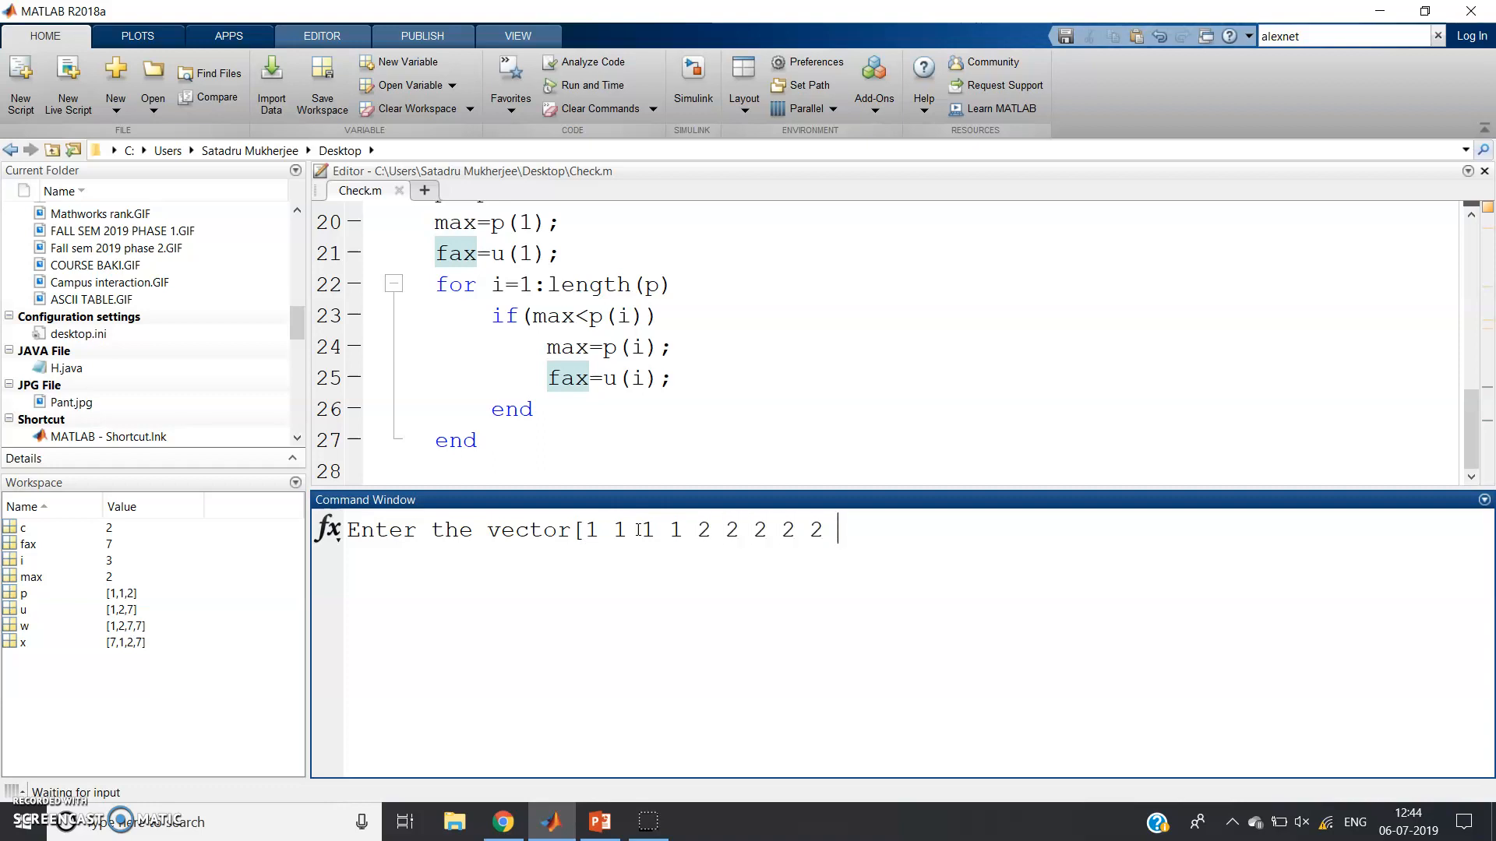
text(8 8 8])
text(fax)
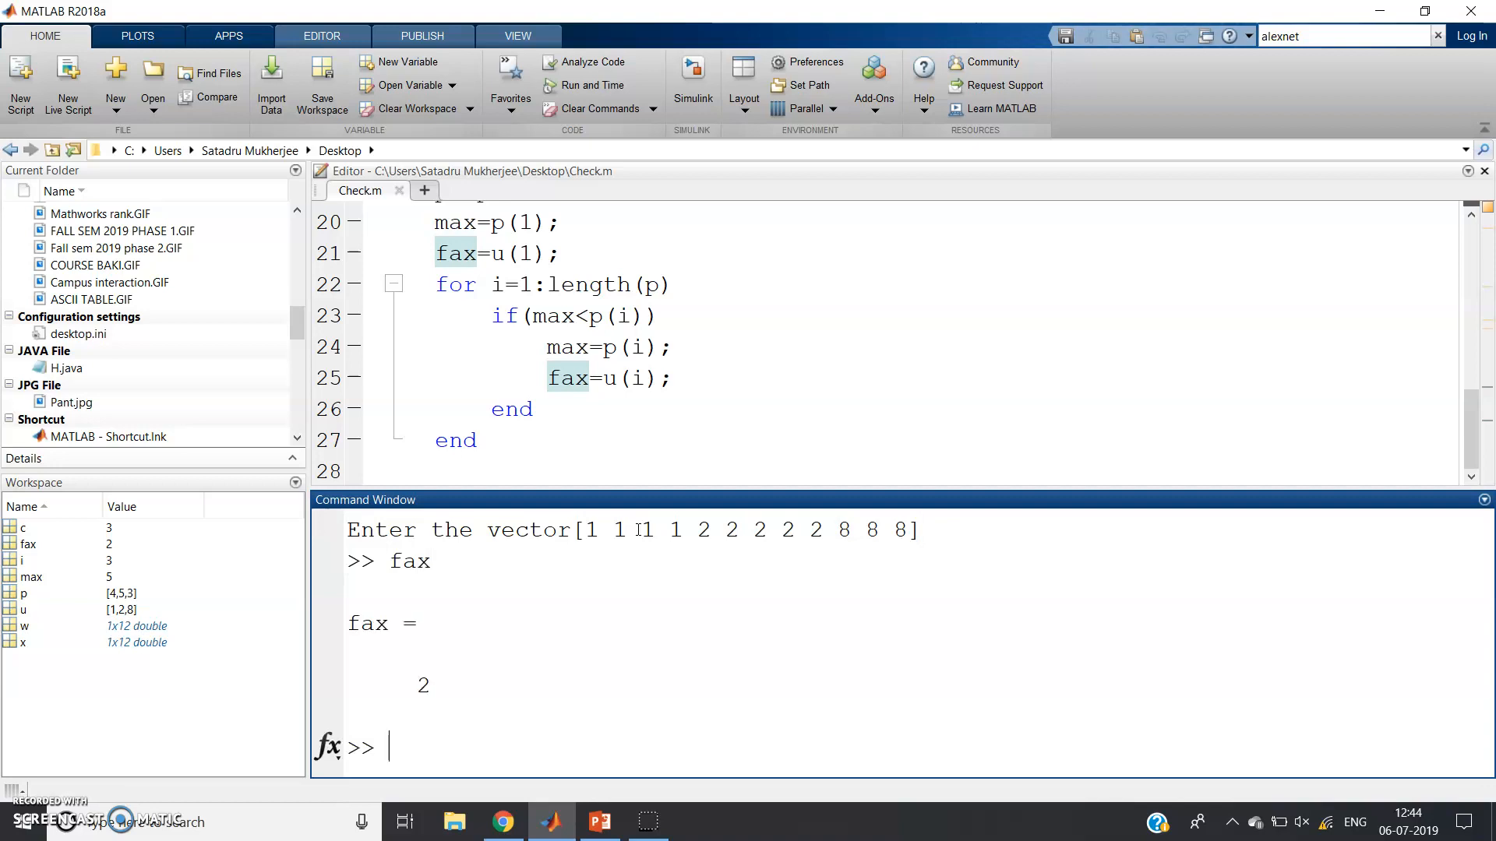
mouse_move(765, 473)
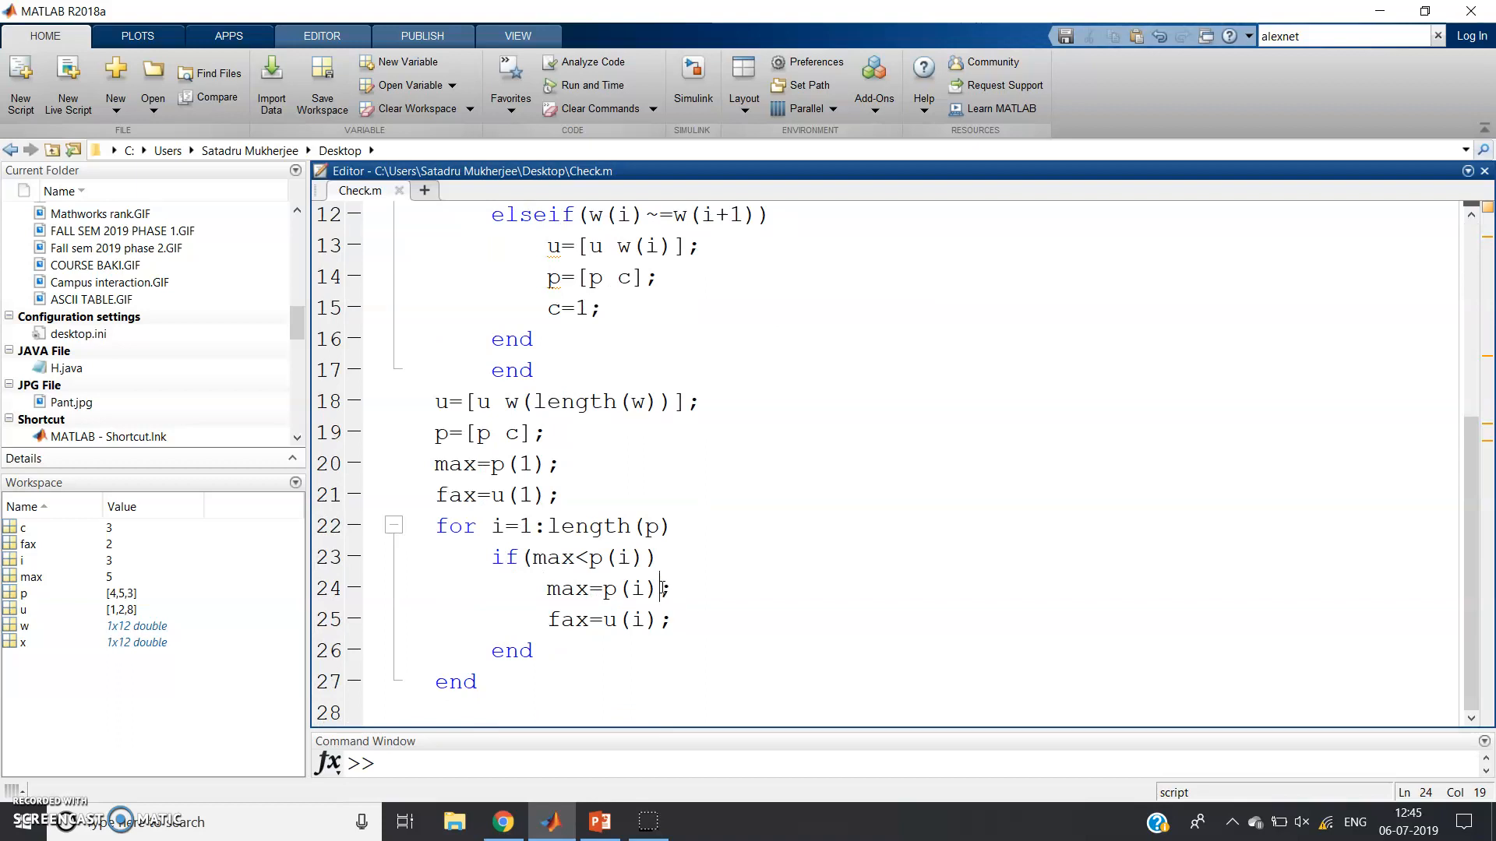
scroll(up, 3)
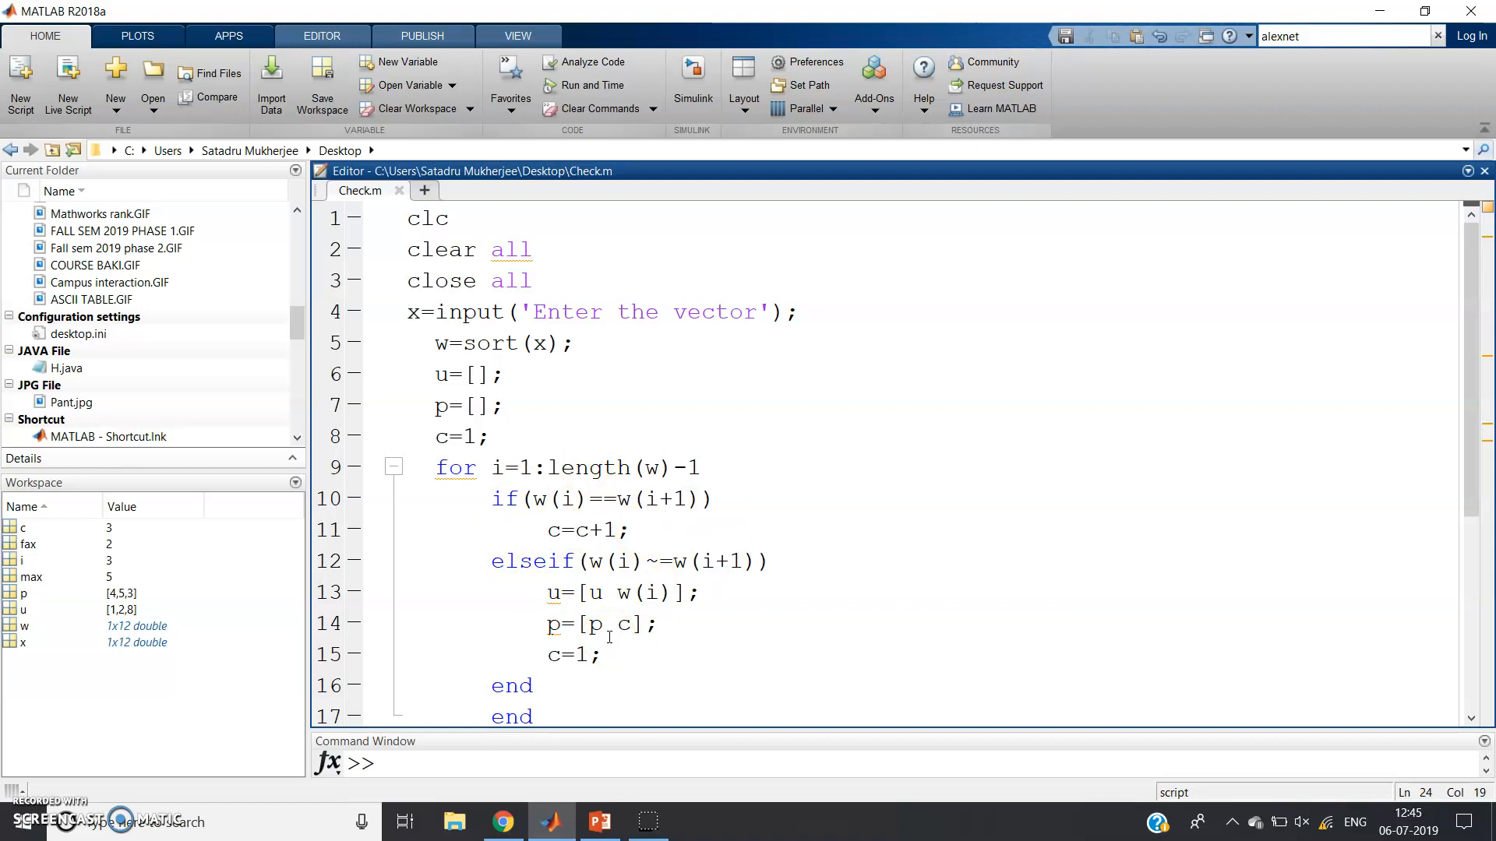
mouse_move(526, 657)
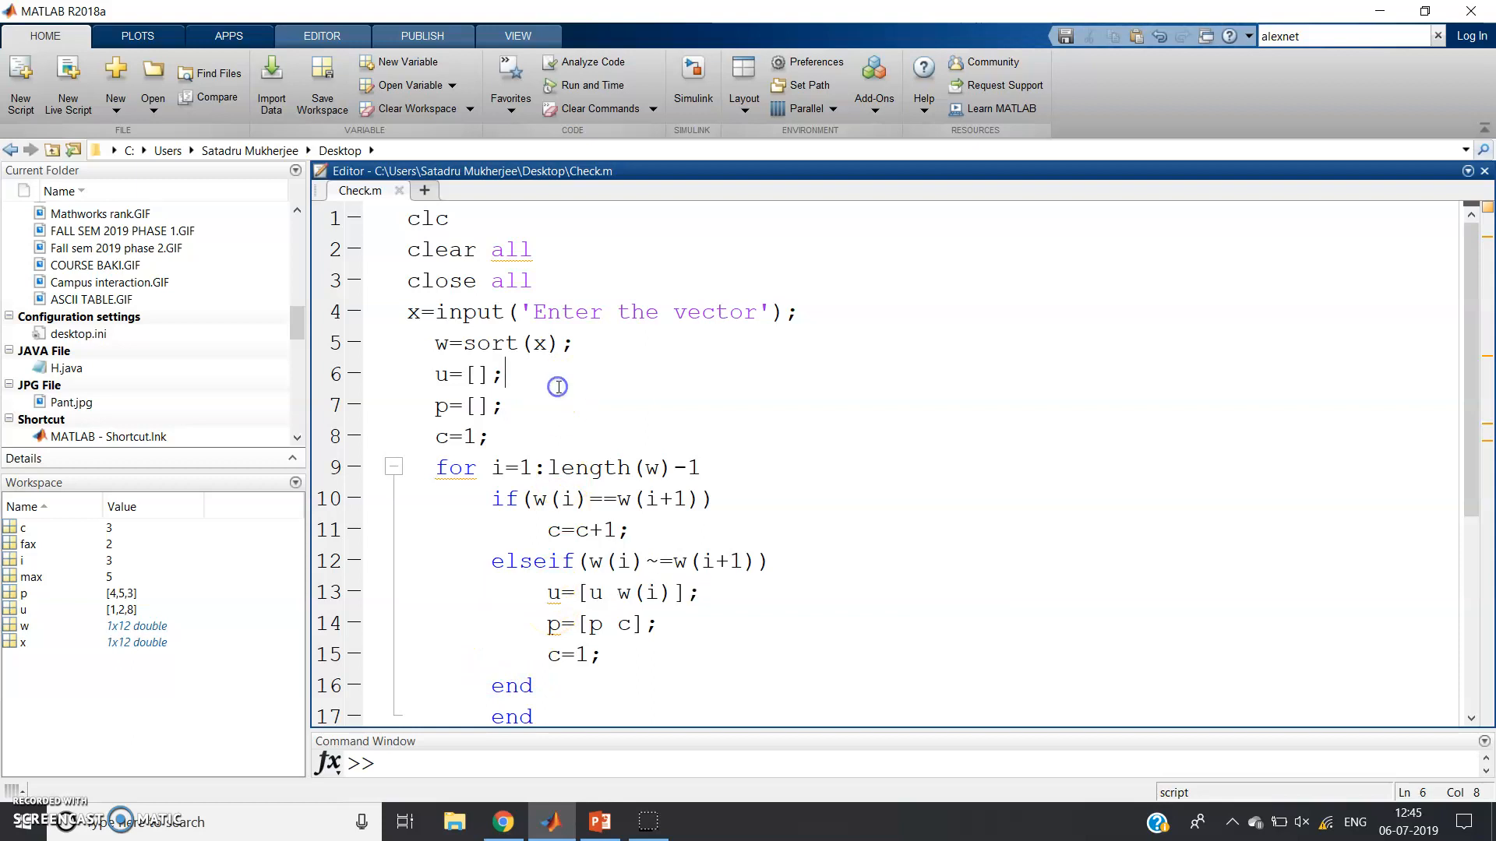
mouse_move(558, 386)
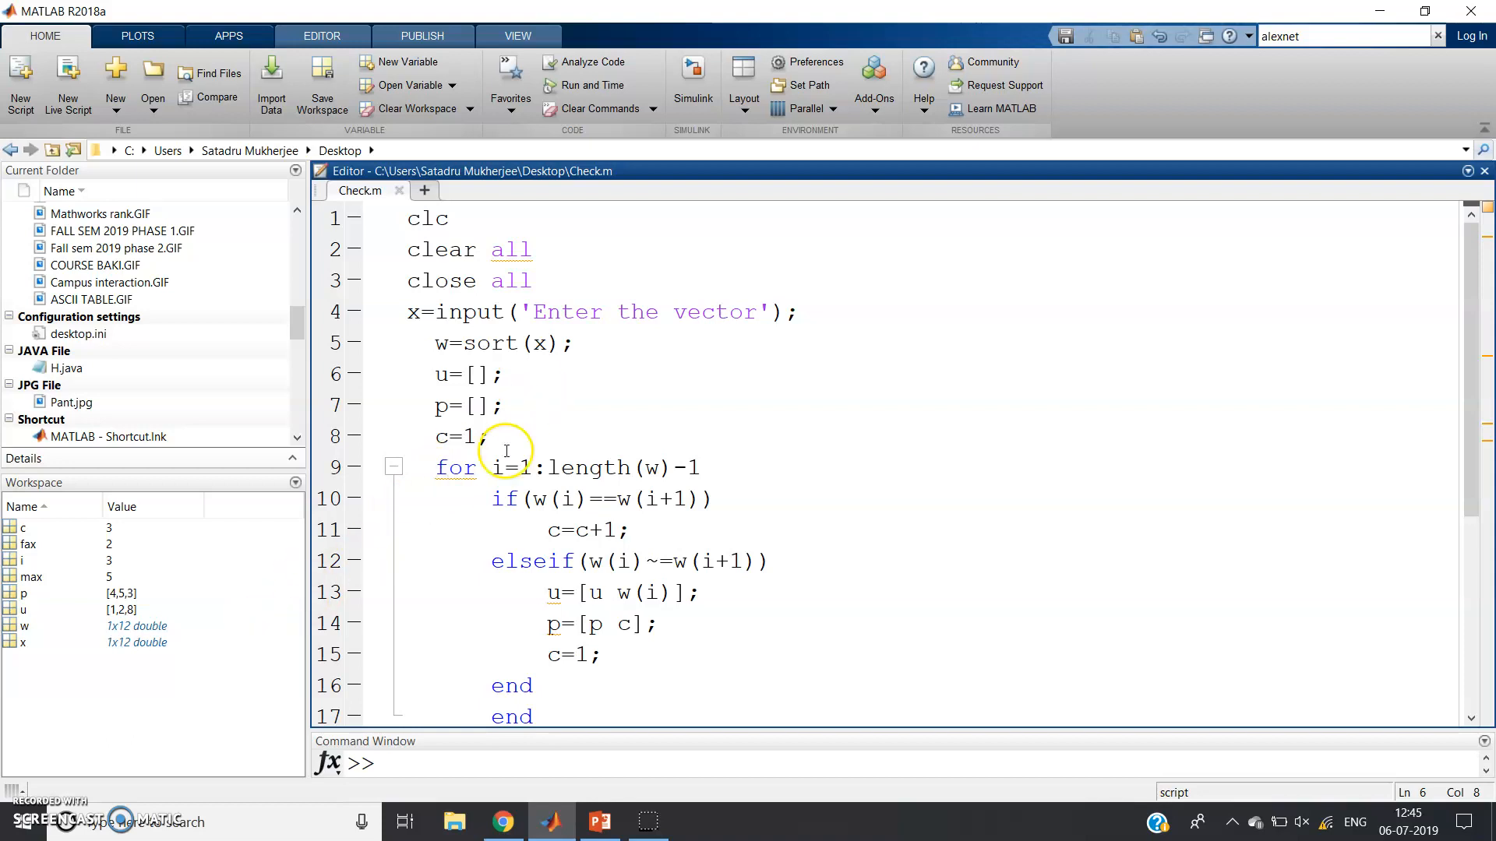
mouse_move(229, 634)
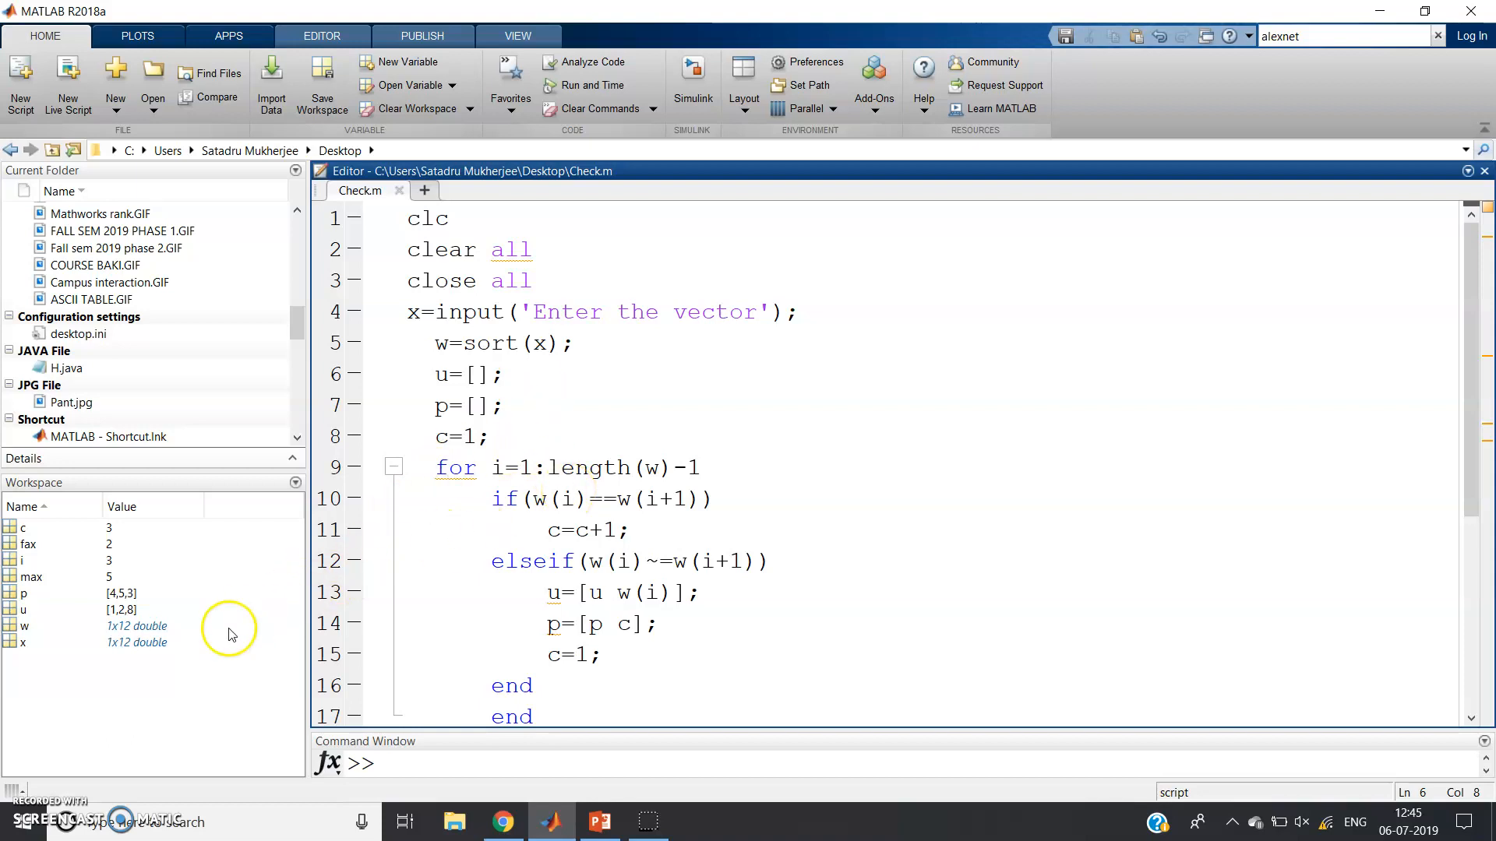
mouse_move(32, 806)
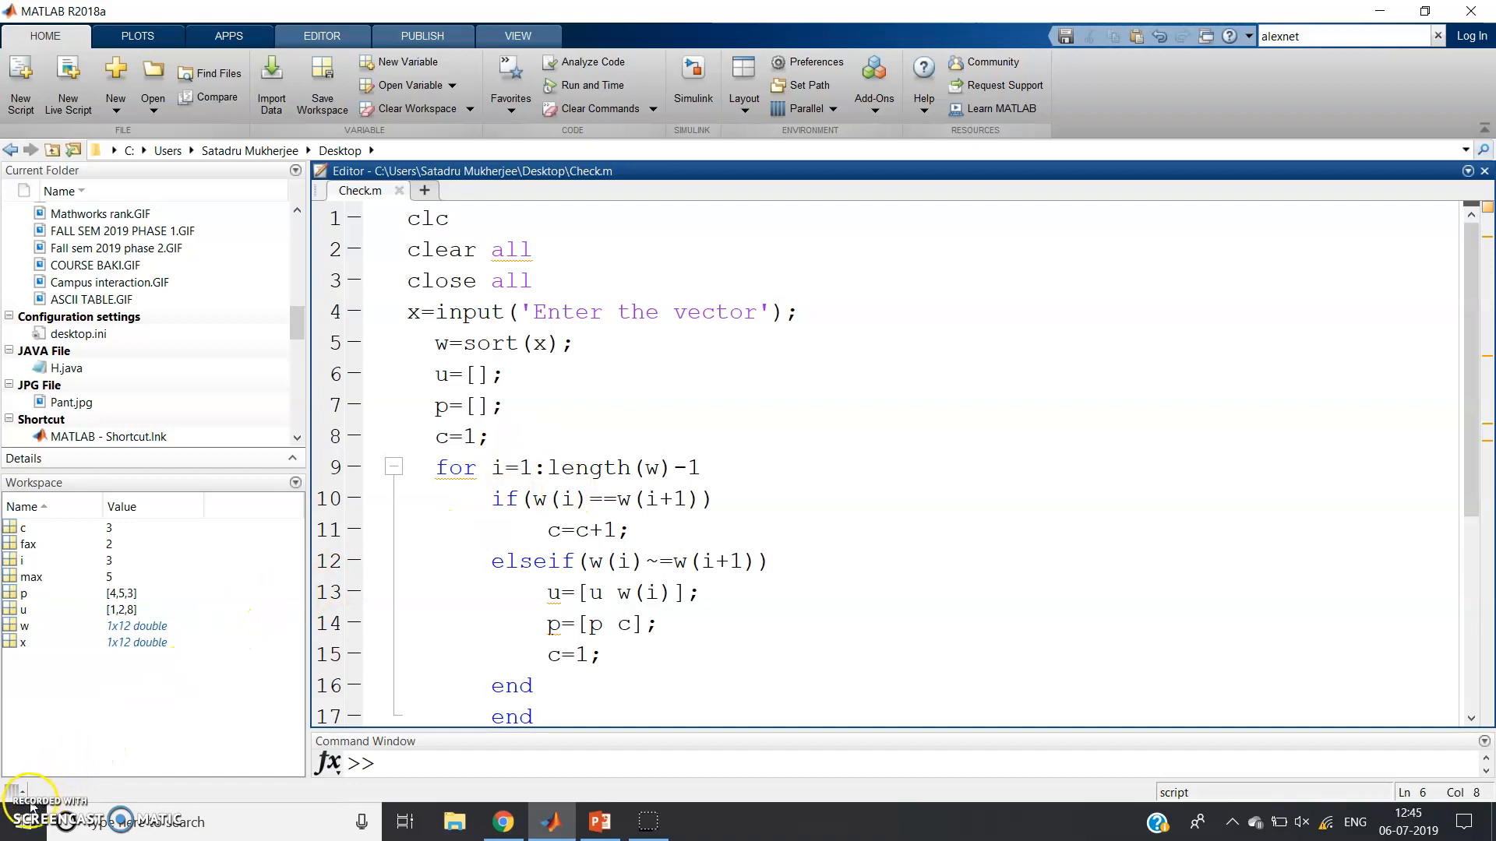